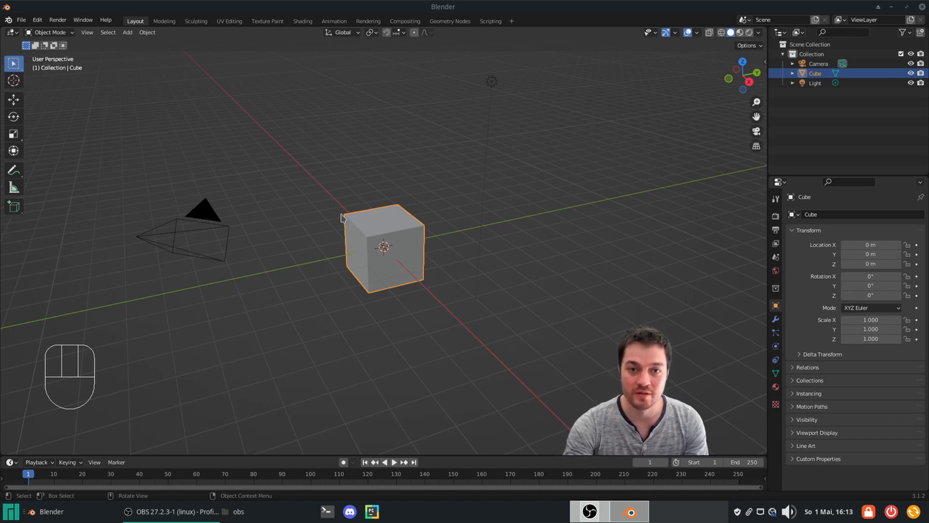
Step: Add a Suzanne monkey head above the cube with a Copy Rotation constraint targeting the Cube
{"action": "key", "text": "shift+a"}
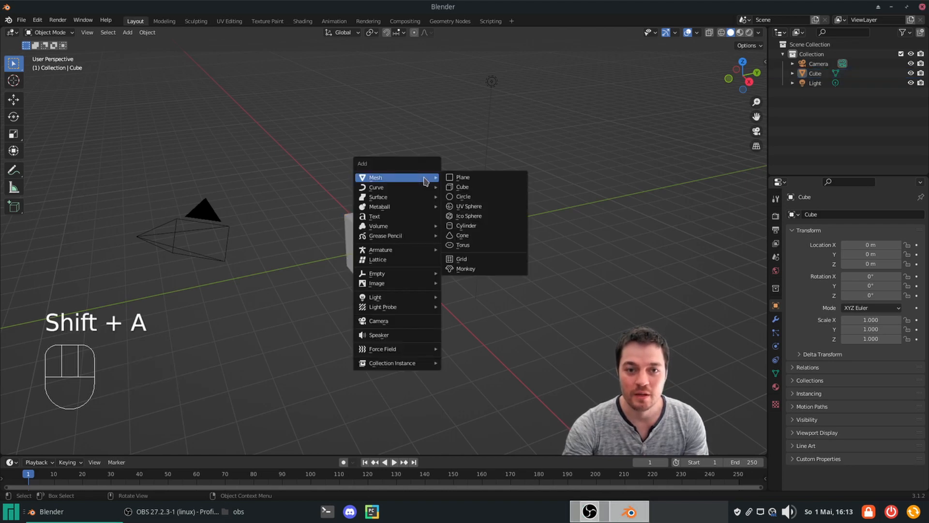
{"action": "left_click", "coordinate": [465, 269]}
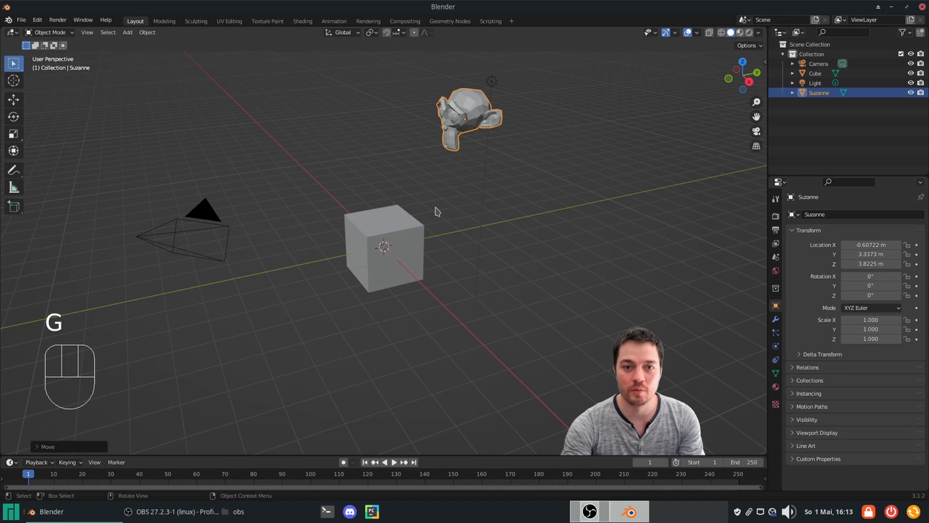
{"action": "key", "text": "r"}
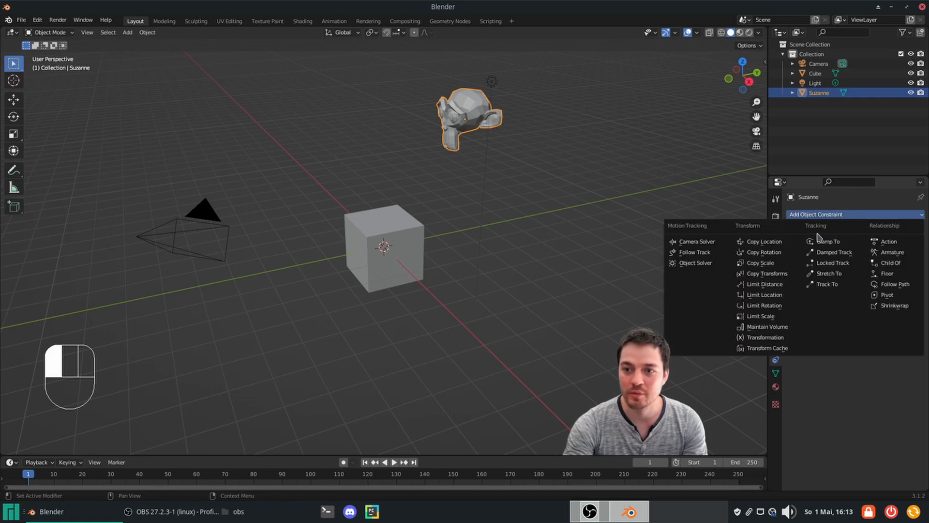
{"action": "left_click", "coordinate": [763, 252]}
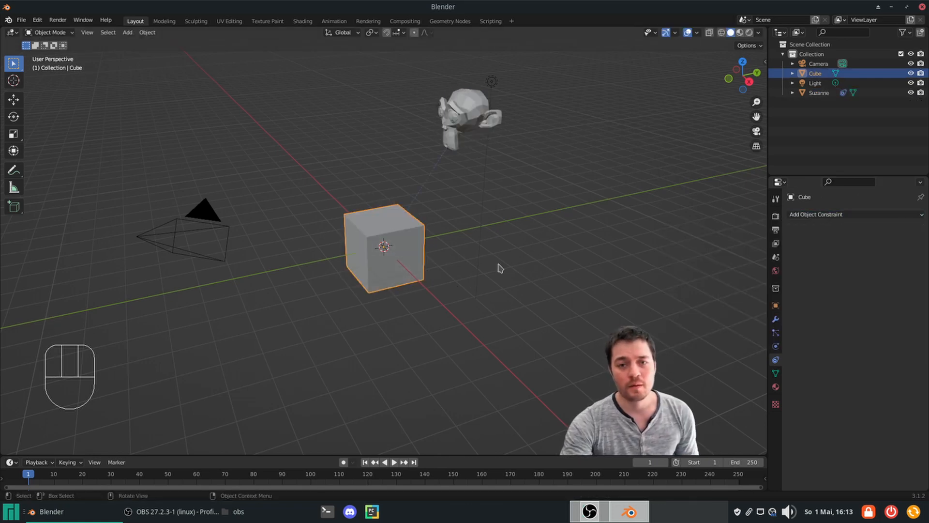
{"action": "mouse_move", "coordinate": [441, 238]}
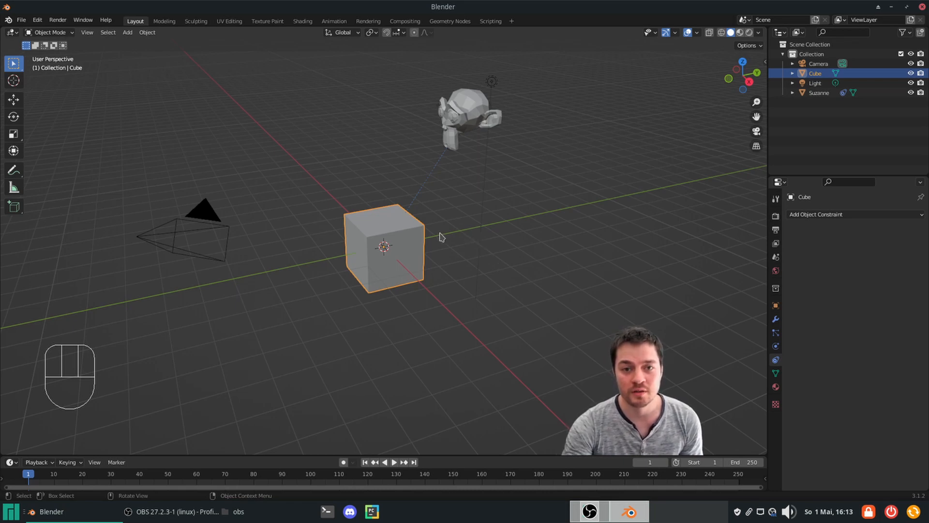
{"action": "key", "text": "g"}
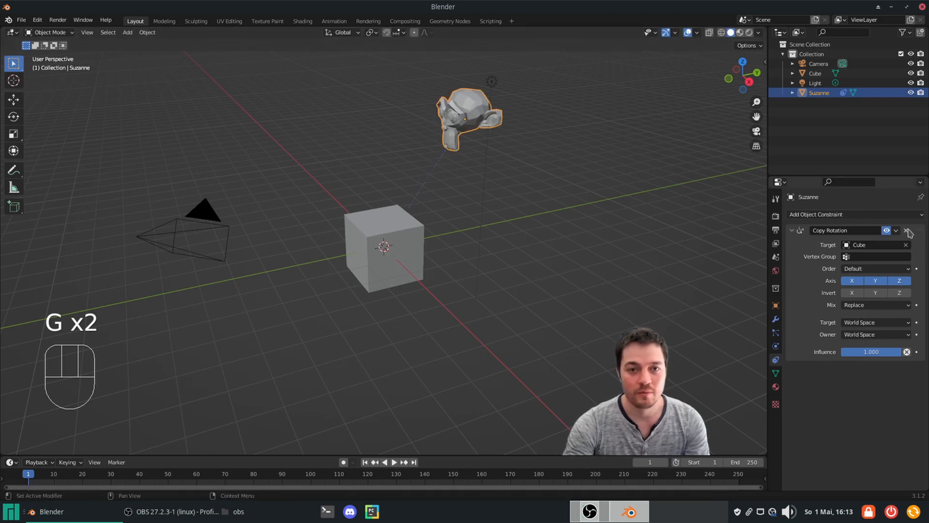
Step: Delete the Copy Rotation constraint and add a driver to Suzanne's Rotation X
{"action": "left_click", "coordinate": [908, 231]}
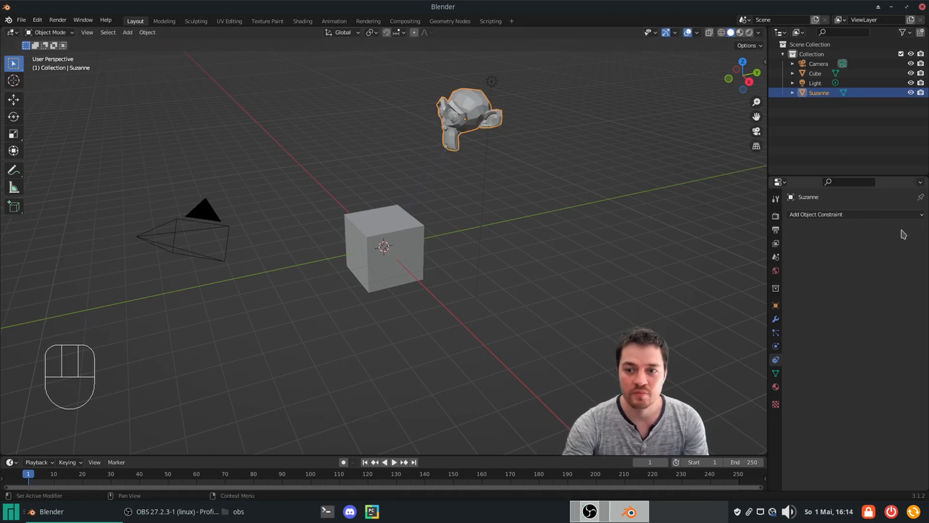
{"action": "mouse_move", "coordinate": [776, 308]}
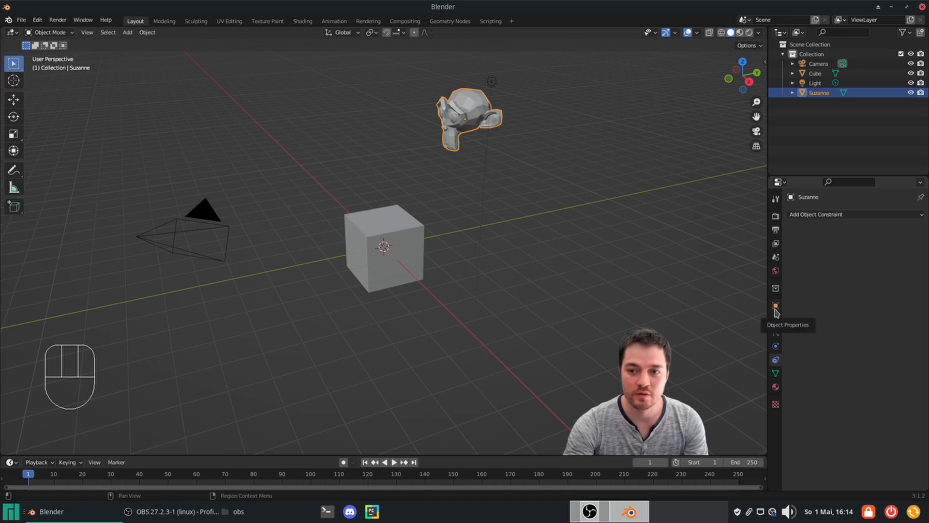
{"action": "left_click", "coordinate": [775, 306]}
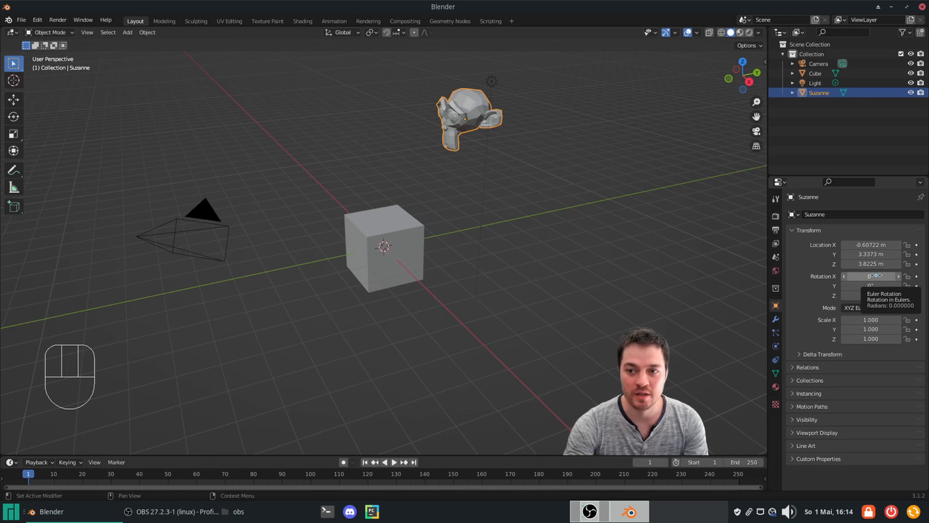
{"action": "right_click", "coordinate": [871, 276]}
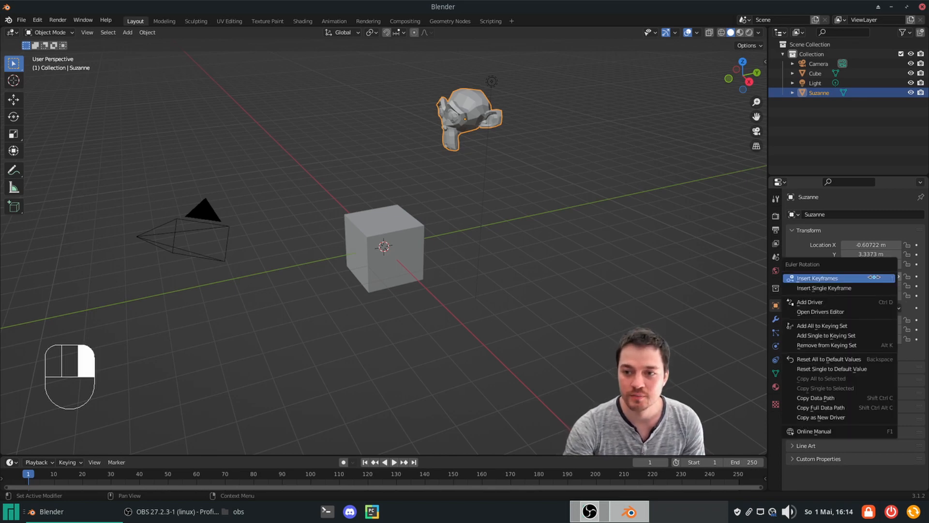
{"action": "mouse_move", "coordinate": [810, 302]}
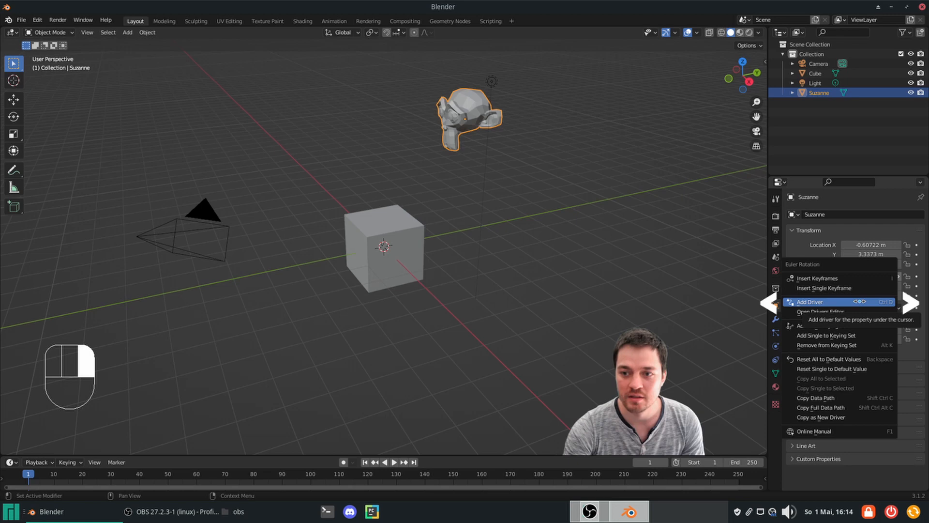
{"action": "left_click", "coordinate": [809, 302]}
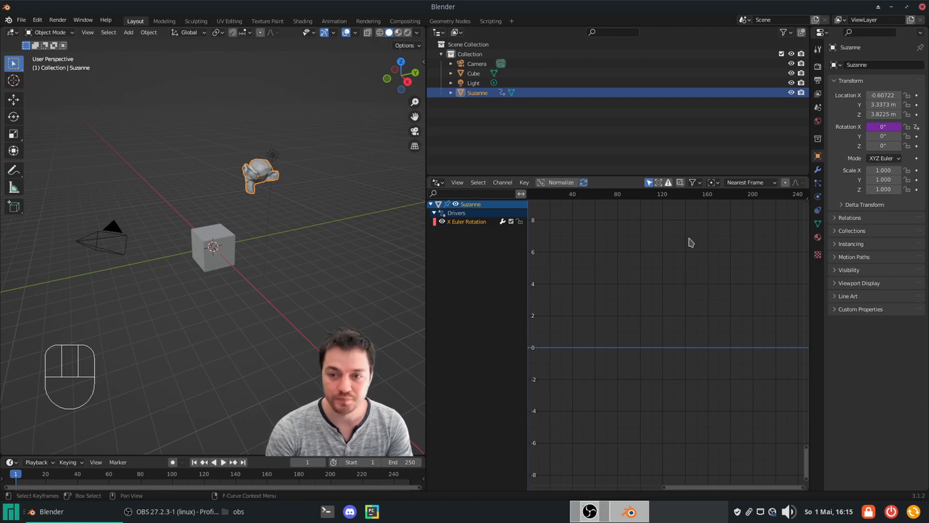
{"action": "mouse_move", "coordinate": [688, 335]}
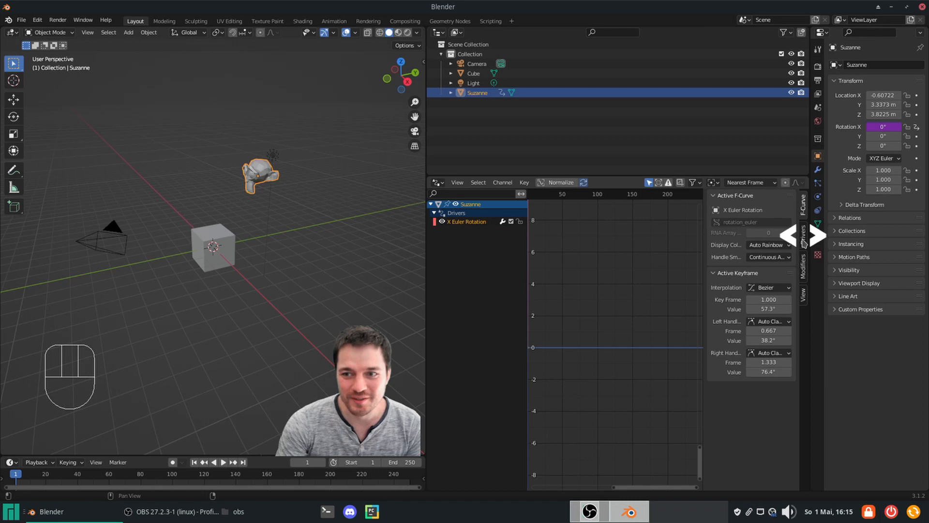
Step: Keep the driver type as Scripted Expression and begin editing its var + 0.0 expression
{"action": "left_click", "coordinate": [804, 227]}
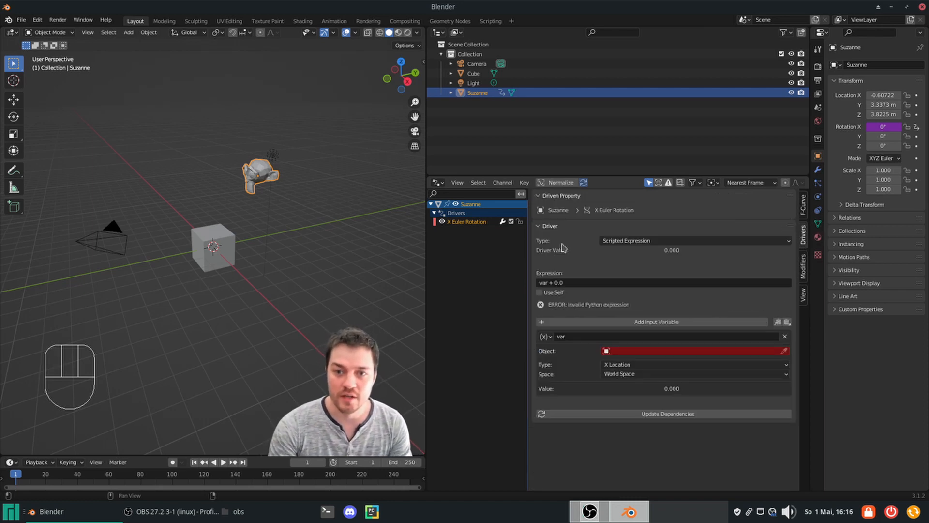
{"action": "mouse_move", "coordinate": [647, 246]}
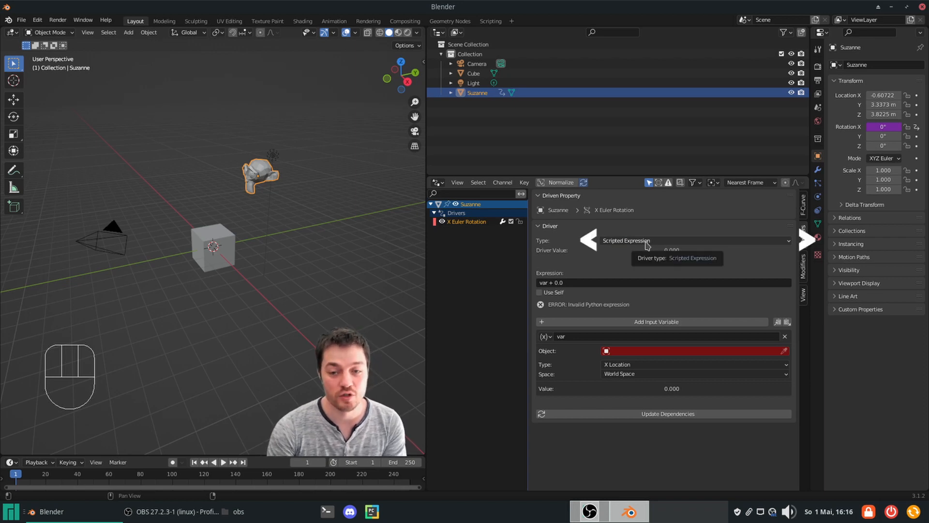
{"action": "left_click", "coordinate": [693, 240]}
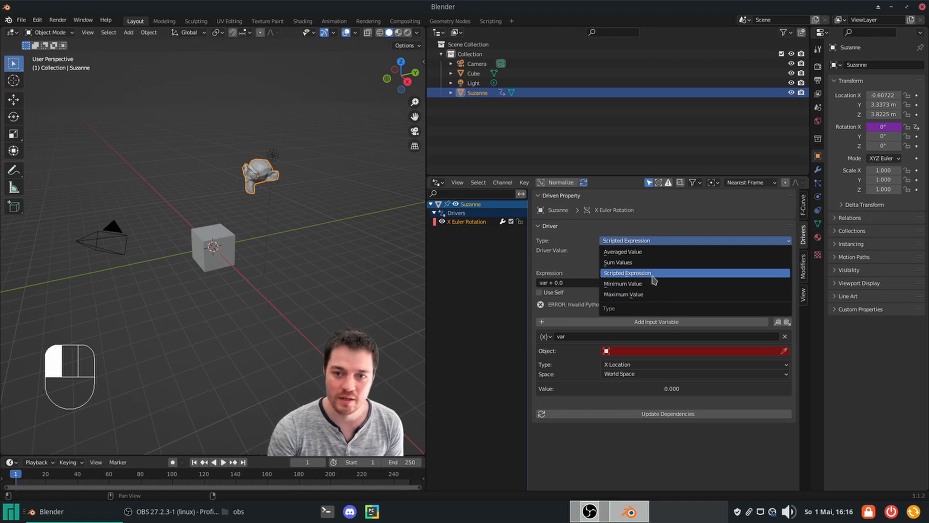
{"action": "left_click", "coordinate": [628, 273]}
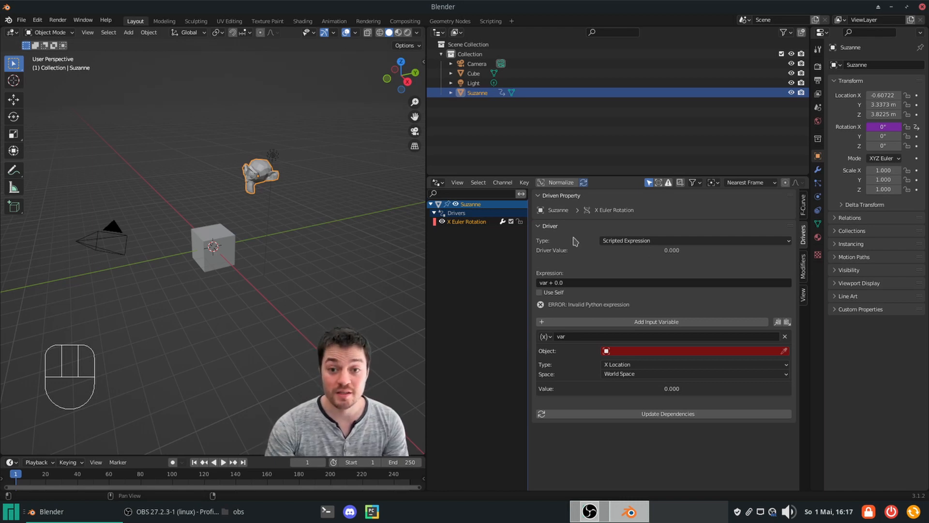
{"action": "mouse_move", "coordinate": [576, 285]}
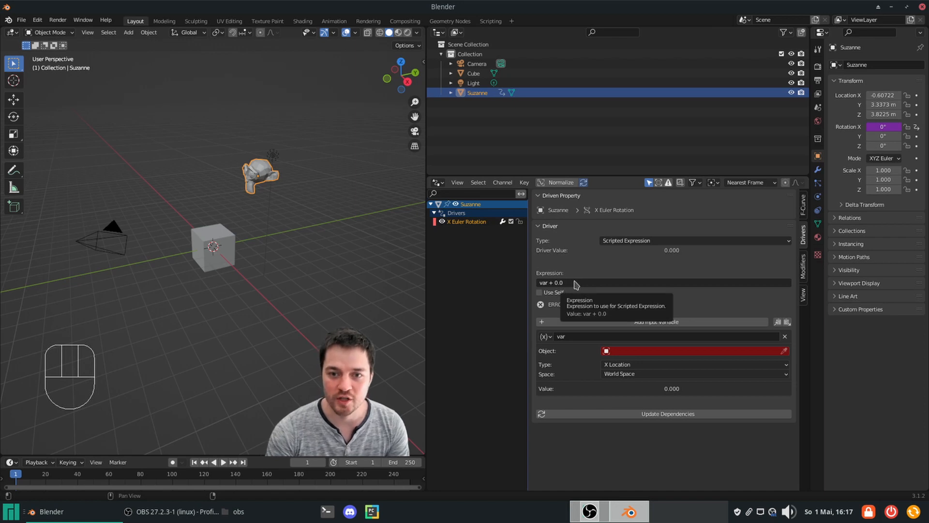
{"action": "left_click", "coordinate": [560, 283]}
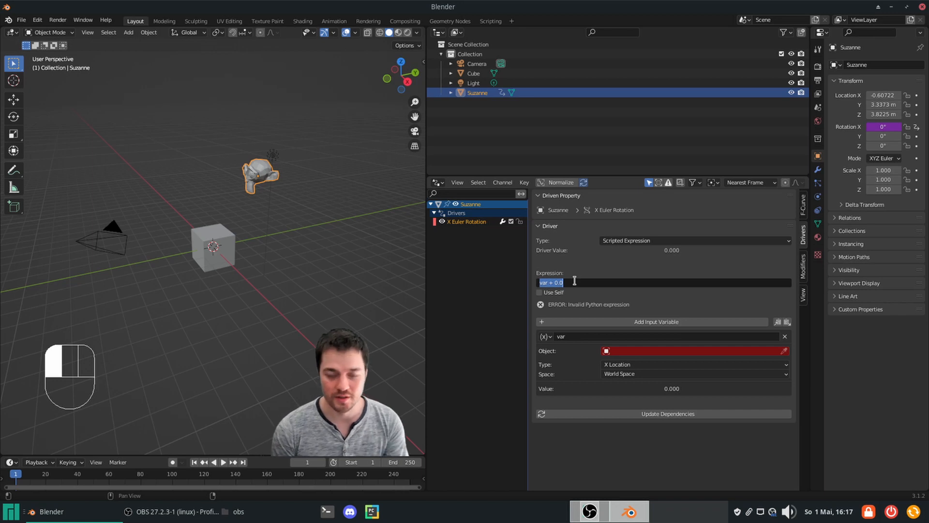
Step: Set the driver expression to 1+2 and bring up the variable type list
{"action": "type", "text": "1+2"}
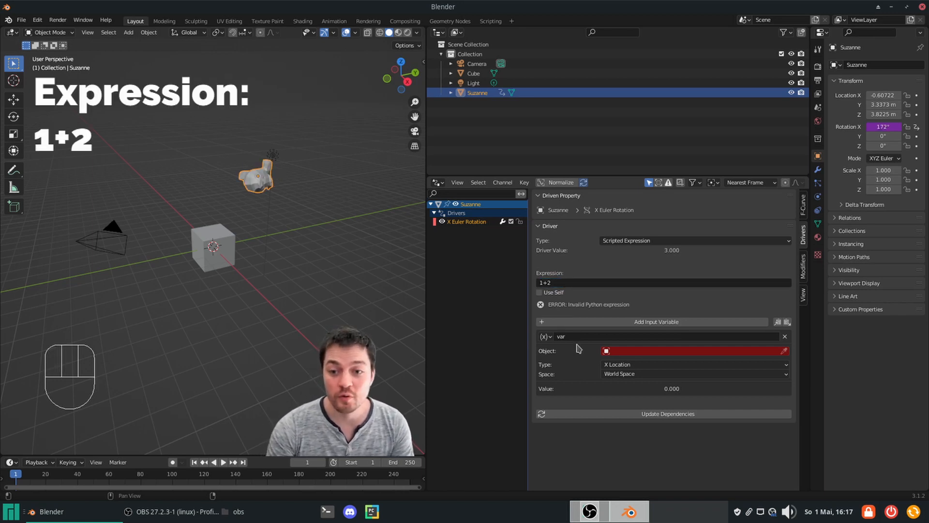
{"action": "mouse_move", "coordinate": [558, 356]}
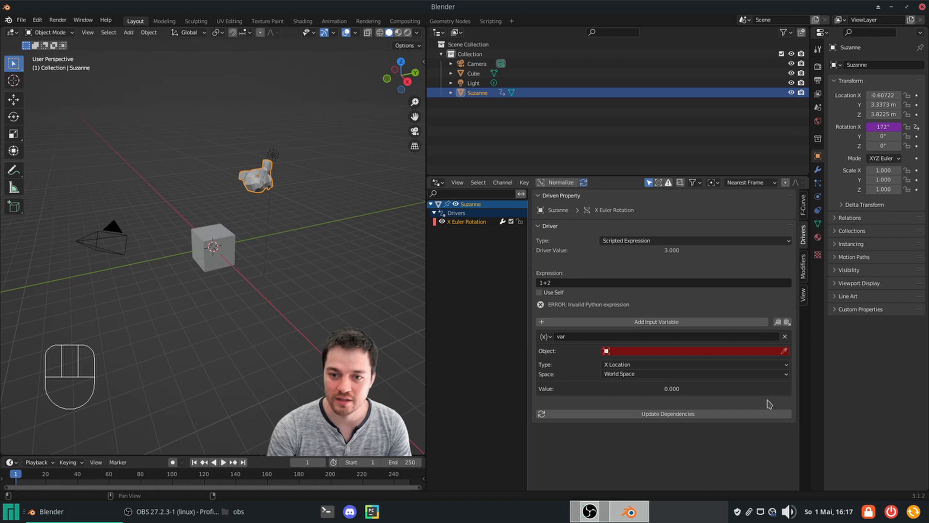
{"action": "mouse_move", "coordinate": [554, 340]}
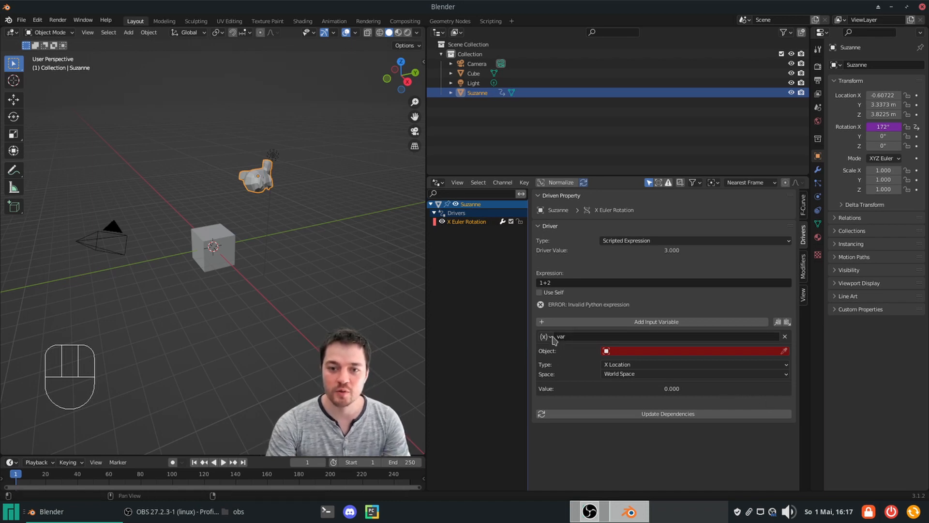
{"action": "left_click", "coordinate": [544, 337]}
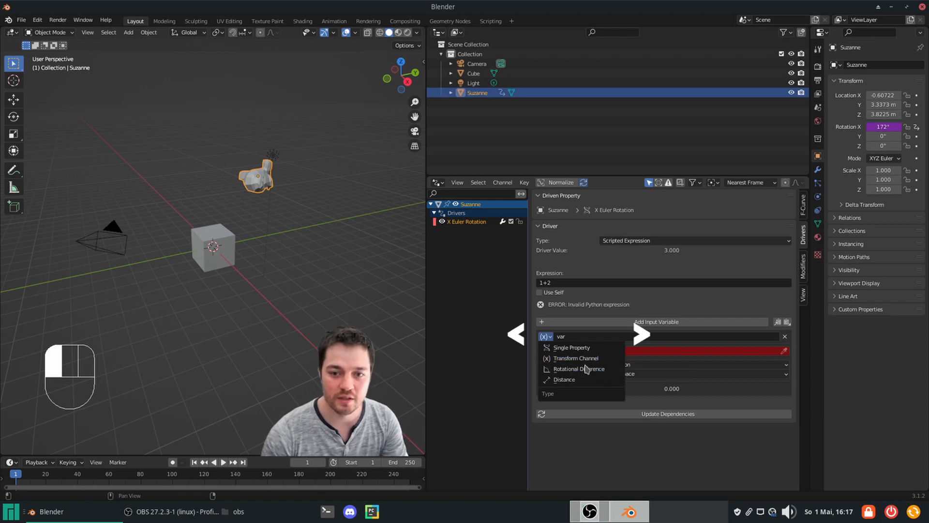
{"action": "mouse_move", "coordinate": [564, 379]}
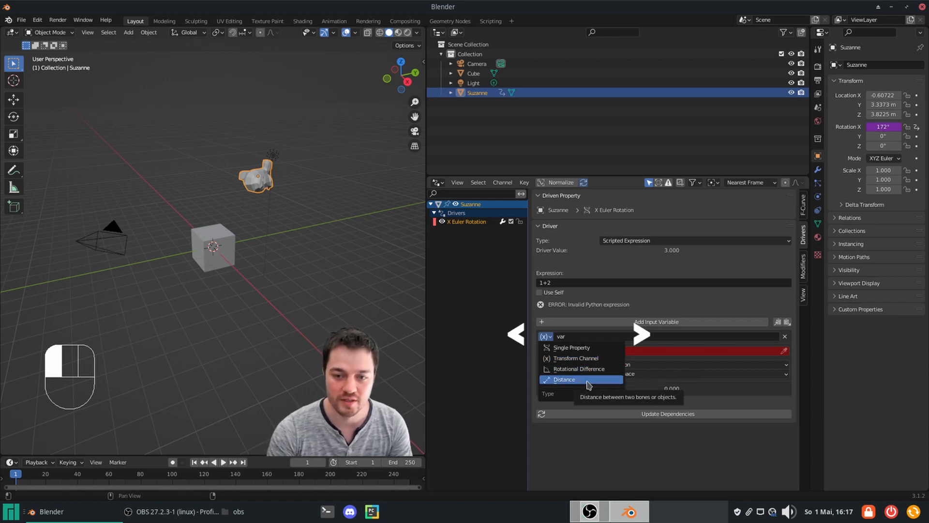
{"action": "mouse_move", "coordinate": [585, 359]}
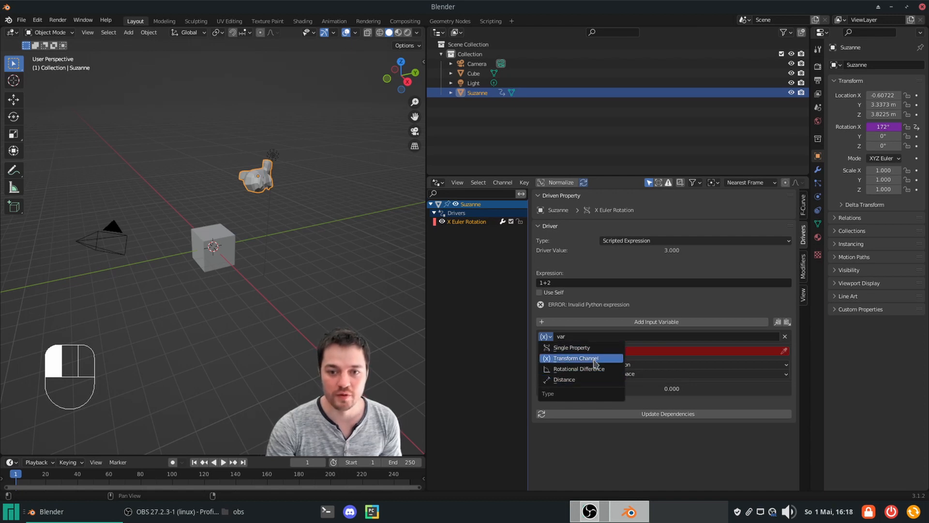
{"action": "mouse_move", "coordinate": [594, 363]}
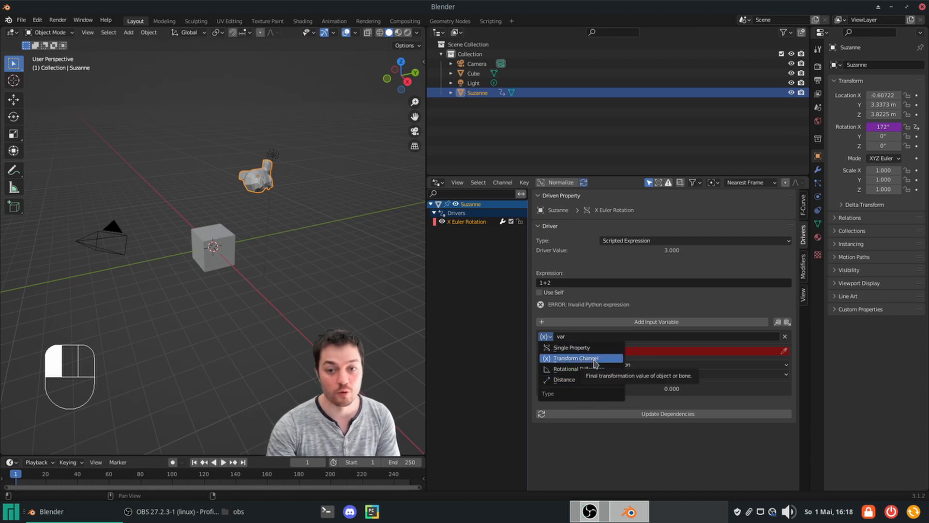
Step: Keep the variable a Transform Channel reading the Cube's X Location
{"action": "left_click", "coordinate": [575, 358]}
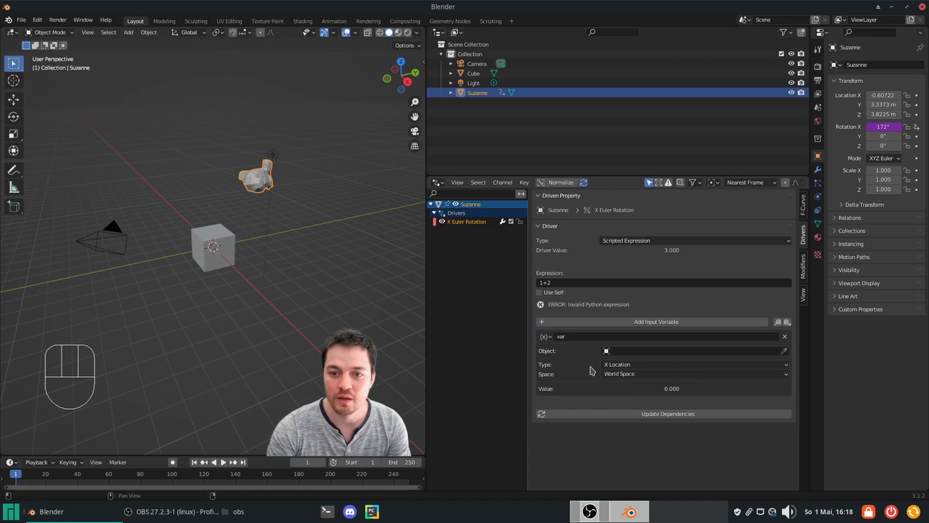
{"action": "mouse_move", "coordinate": [658, 356]}
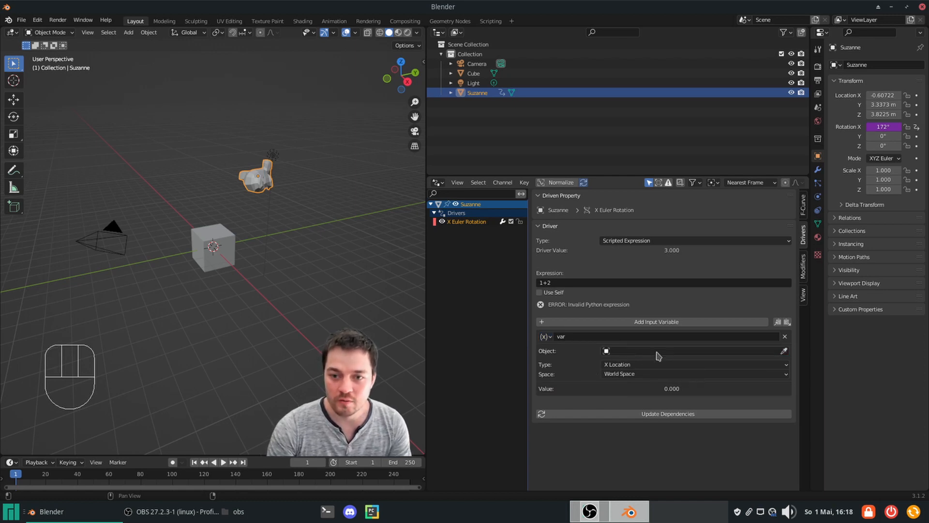
{"action": "mouse_move", "coordinate": [196, 252]}
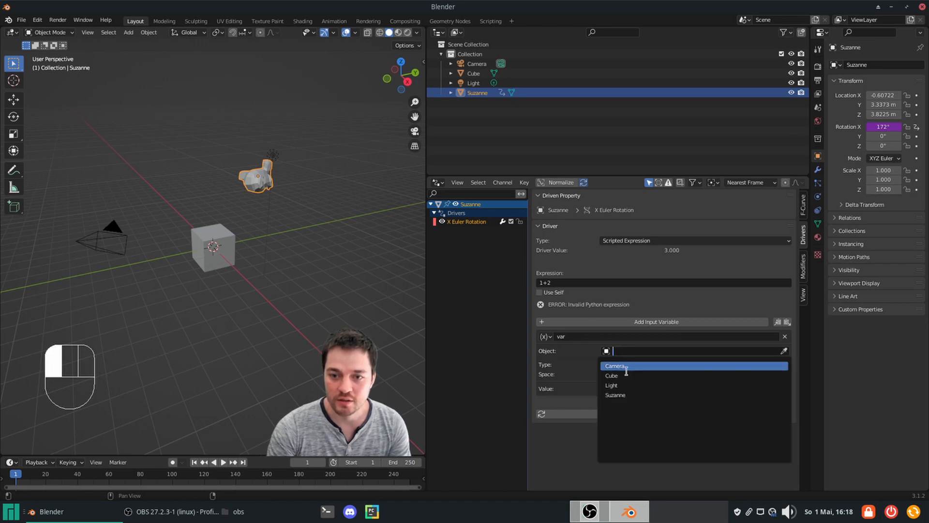
{"action": "left_click", "coordinate": [612, 376]}
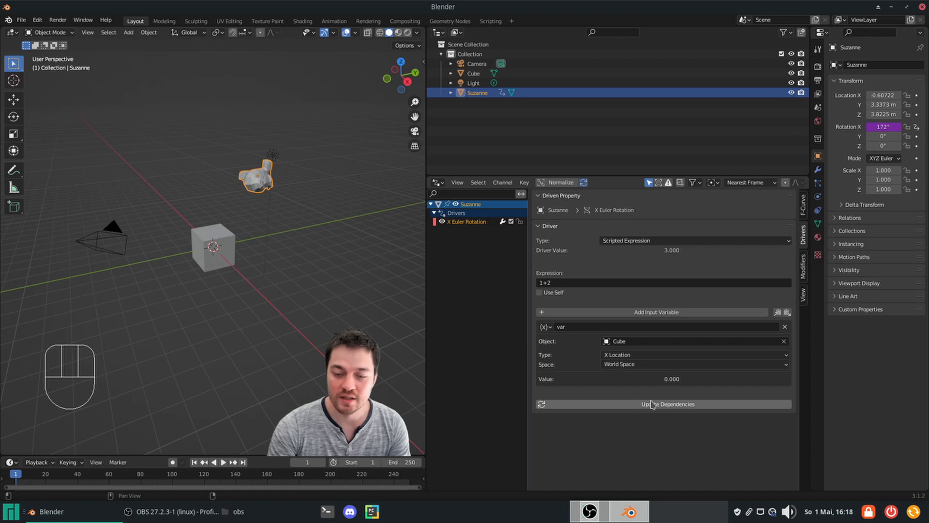
{"action": "mouse_move", "coordinate": [635, 360]}
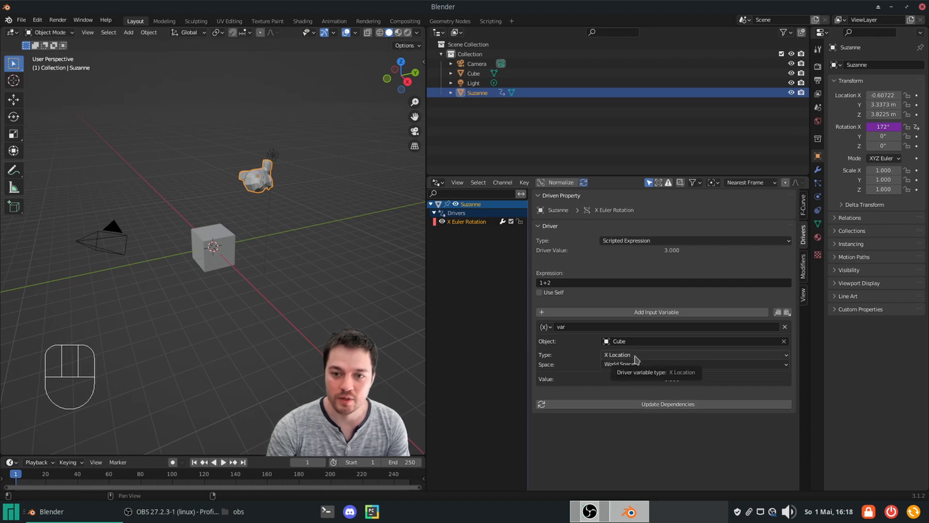
{"action": "mouse_move", "coordinate": [595, 306]}
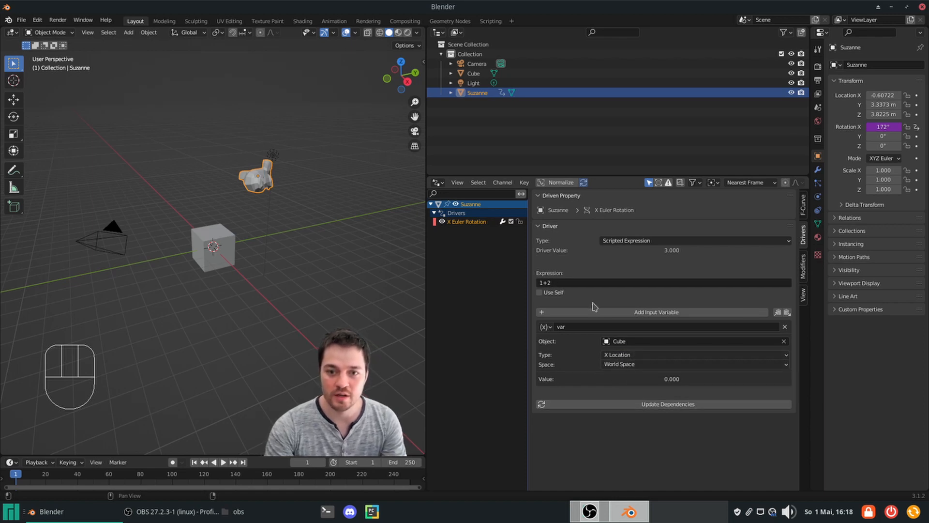
{"action": "mouse_move", "coordinate": [586, 329]}
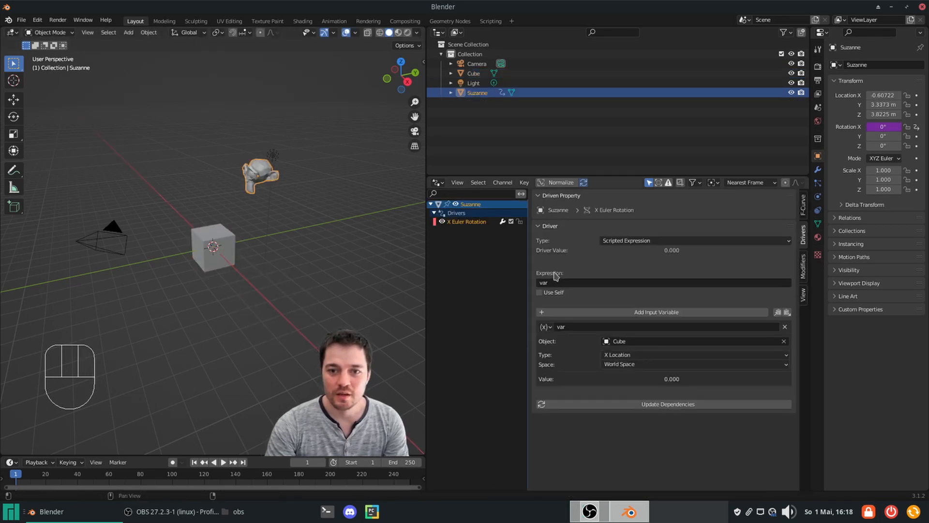
Step: Change the driver expression to var/5
{"action": "double_click", "coordinate": [545, 283]}
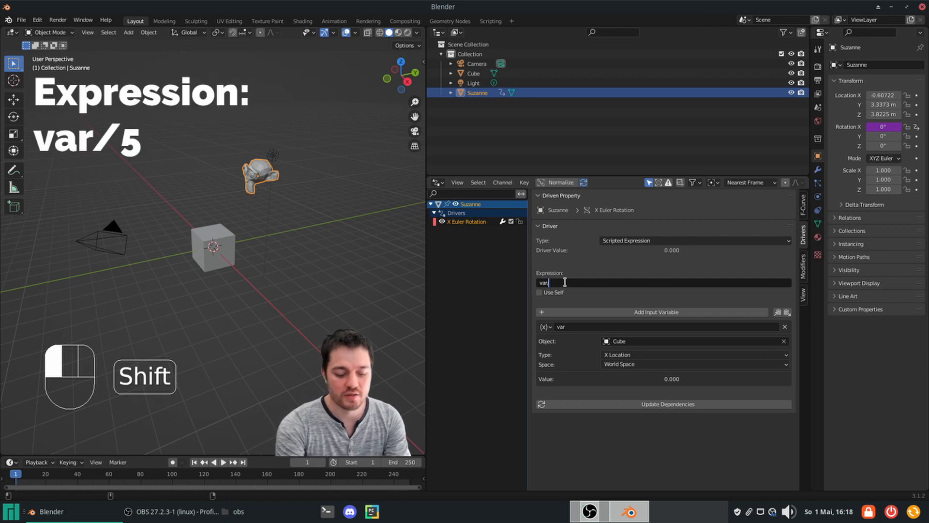
{"action": "type", "text": "/5"}
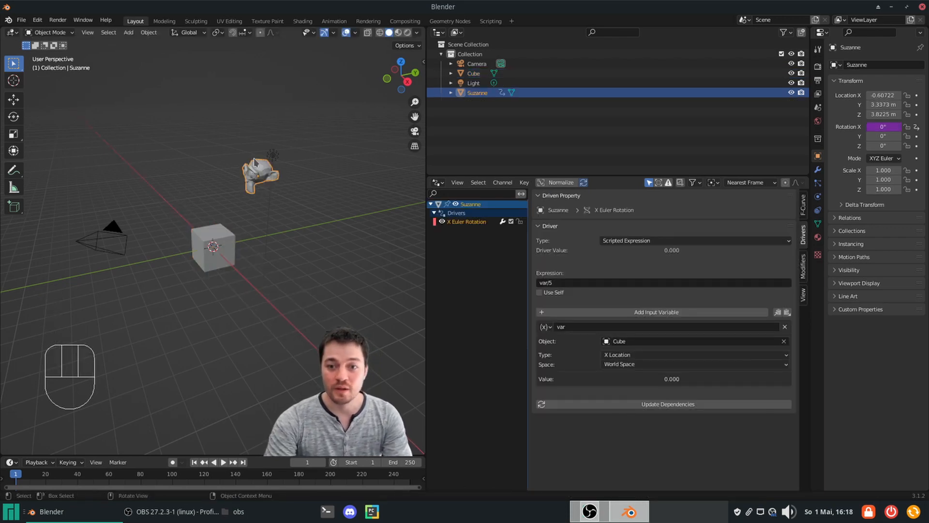
{"action": "mouse_move", "coordinate": [600, 328]}
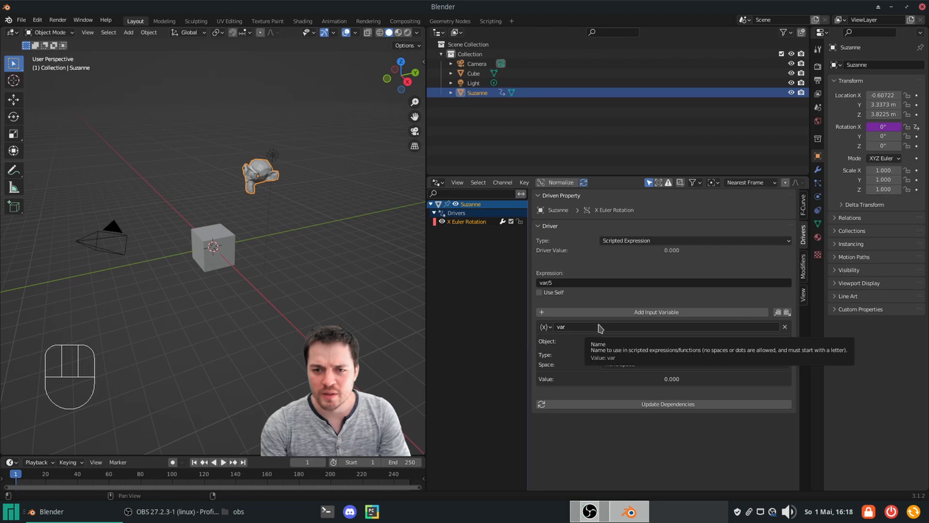
Step: Rename the driver variable to loc so the expression reads loc/5
{"action": "left_click", "coordinate": [587, 326]}
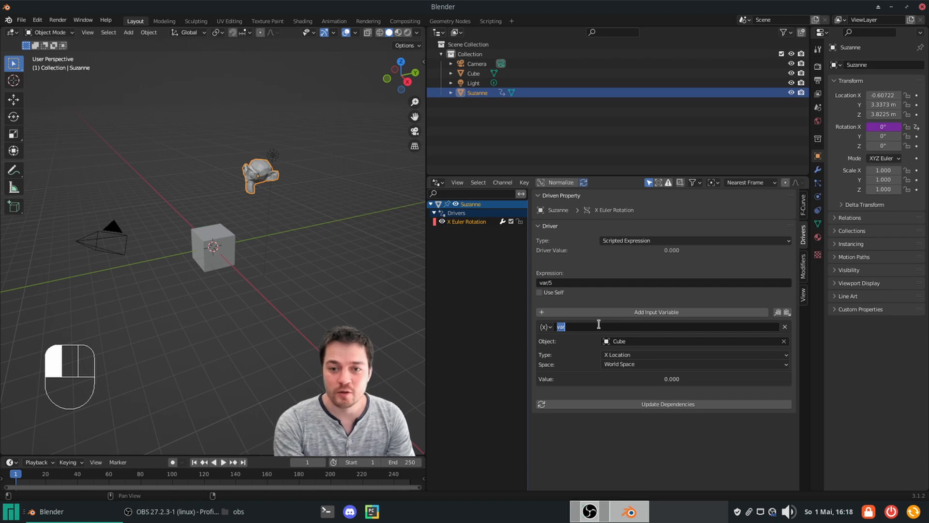
{"action": "type", "text": "loc"}
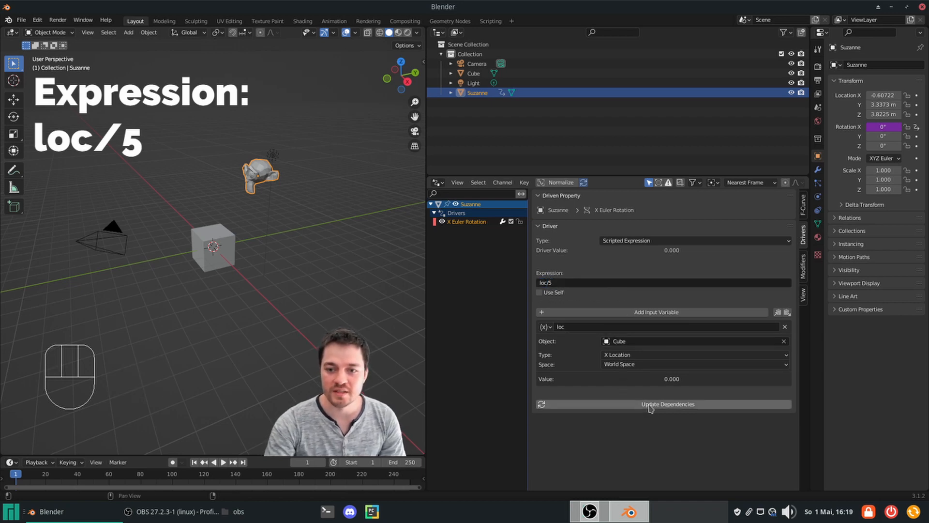
{"action": "mouse_move", "coordinate": [651, 406]}
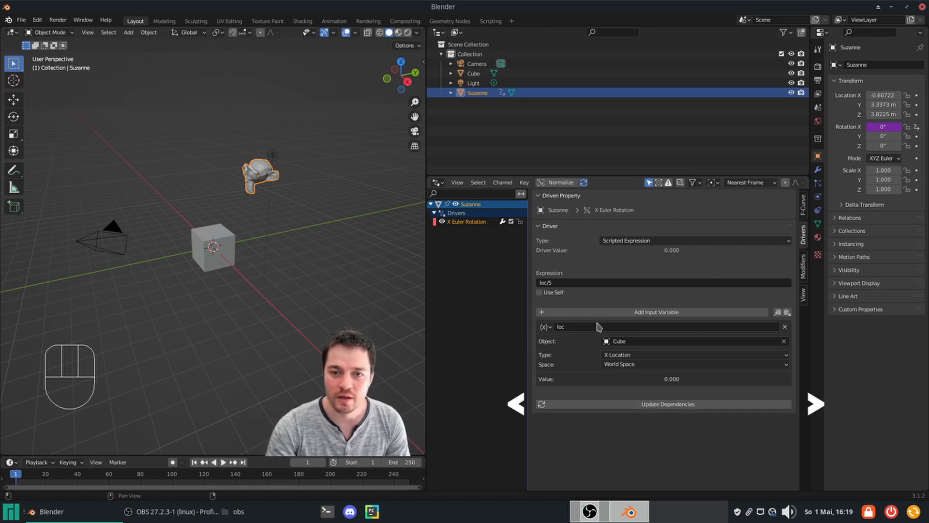
{"action": "left_click", "coordinate": [664, 405]}
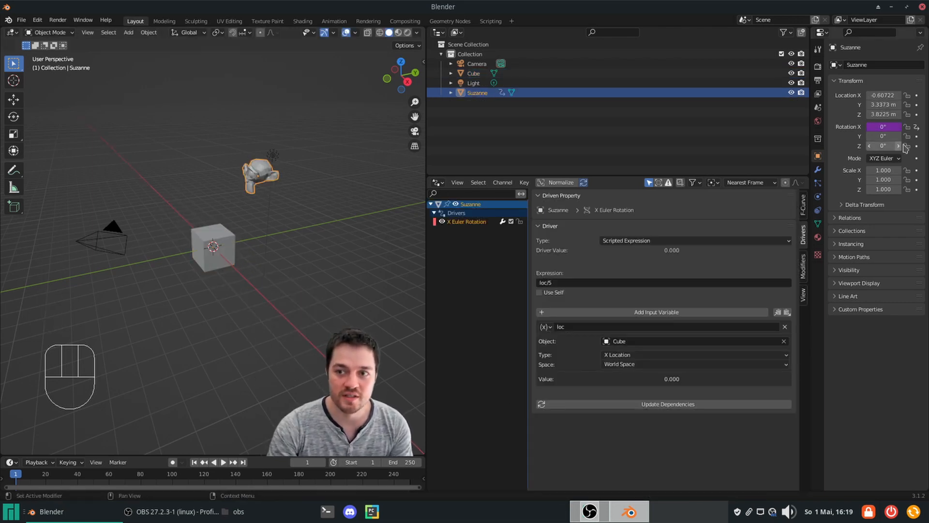
{"action": "mouse_move", "coordinate": [886, 145]}
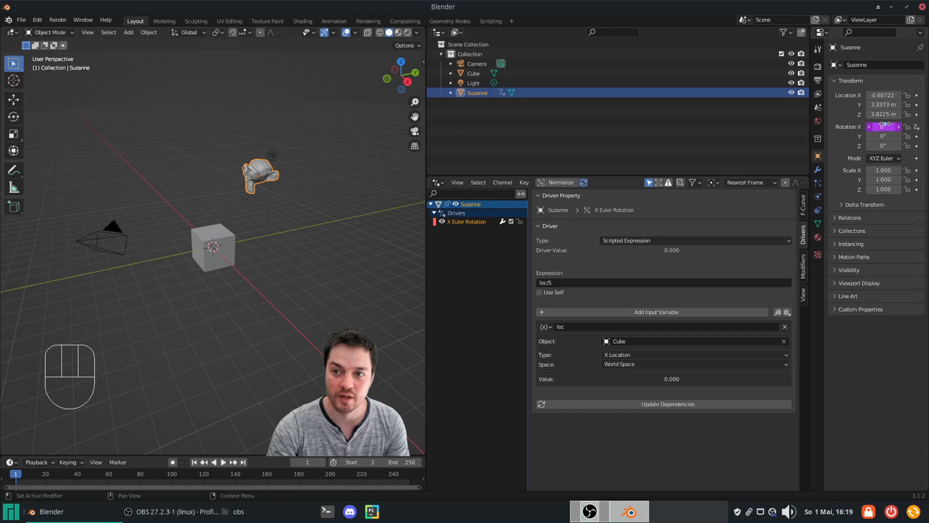
Step: Paste the loc/5 driver onto Suzanne's Rotation Z and view its settings
{"action": "right_click", "coordinate": [881, 127]}
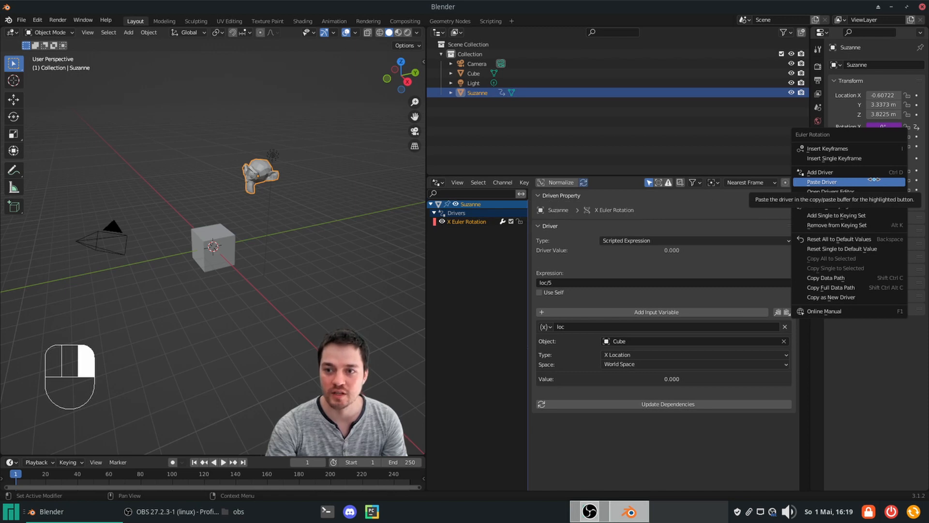
{"action": "left_click", "coordinate": [821, 182]}
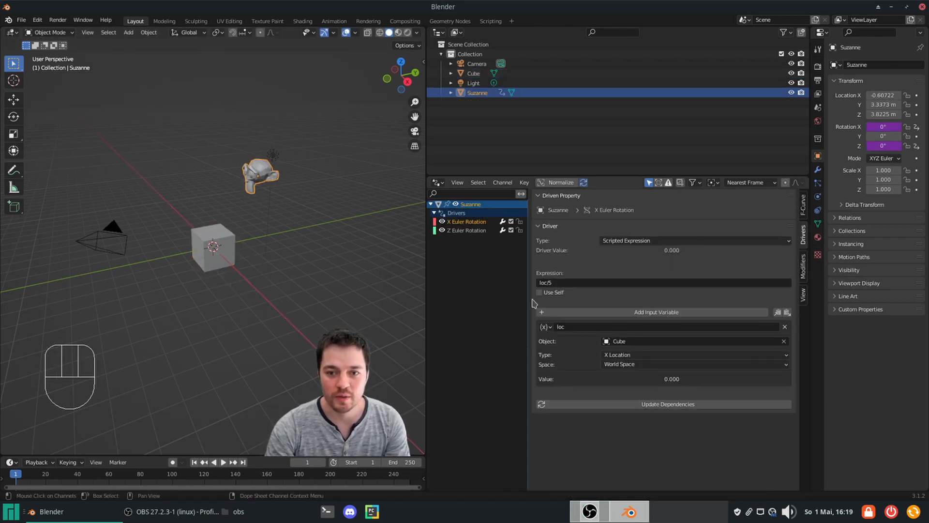
{"action": "mouse_move", "coordinate": [619, 364]}
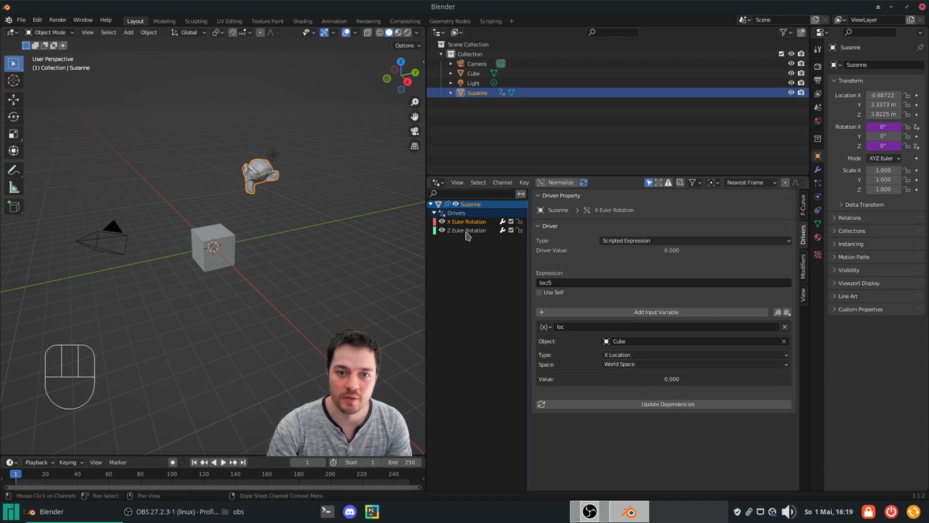
{"action": "left_click", "coordinate": [464, 231]}
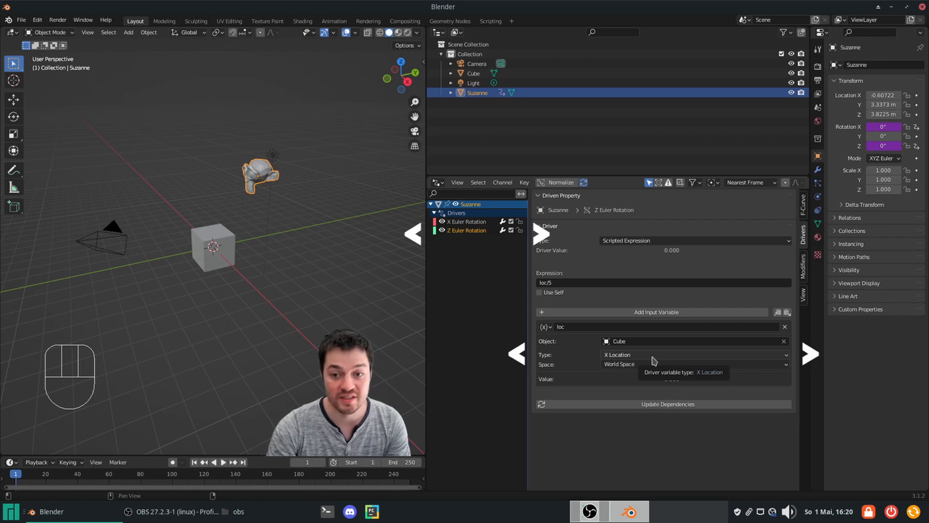
Step: Select the Cube, move it up along Z to test, then return it to the origin
{"action": "left_click", "coordinate": [693, 355]}
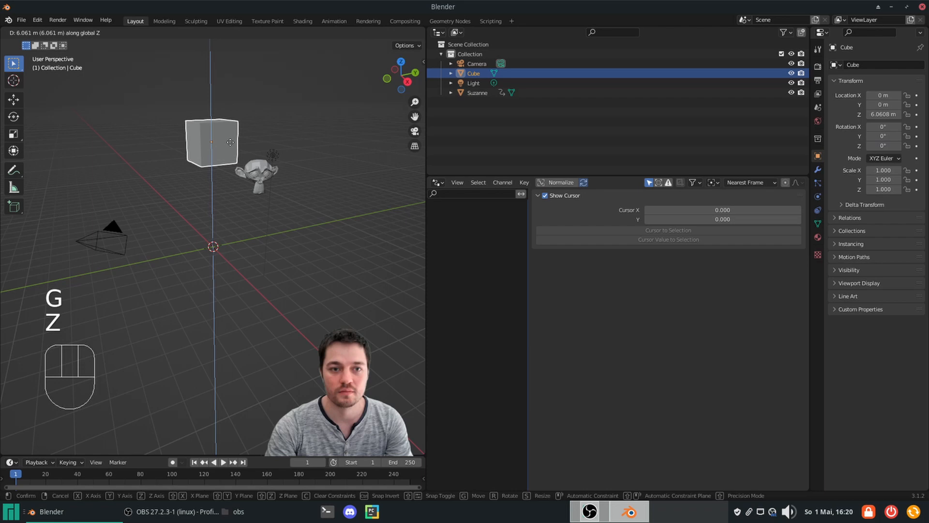
{"action": "left_click", "coordinate": [212, 255]}
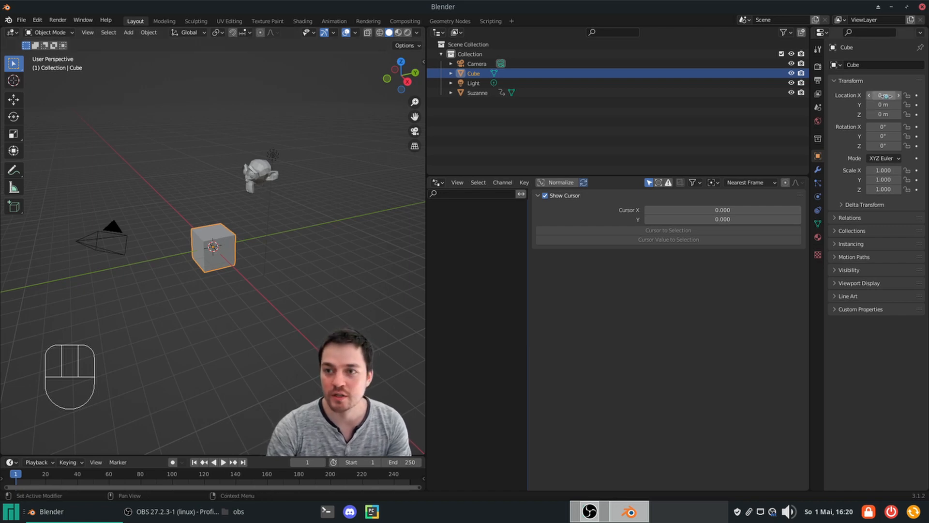
Step: Add a driver to the Cube's Location X with expression frame and play back the motion
{"action": "right_click", "coordinate": [886, 95]}
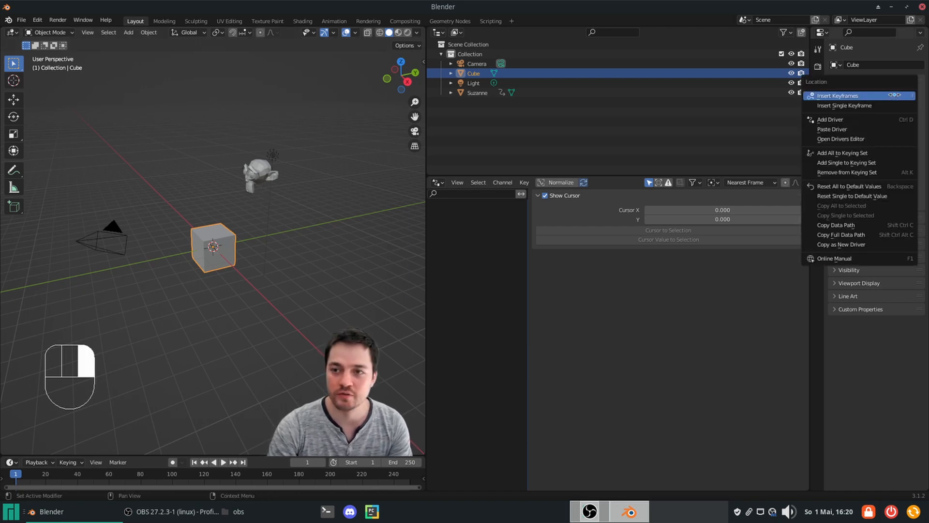
{"action": "left_click", "coordinate": [830, 120]}
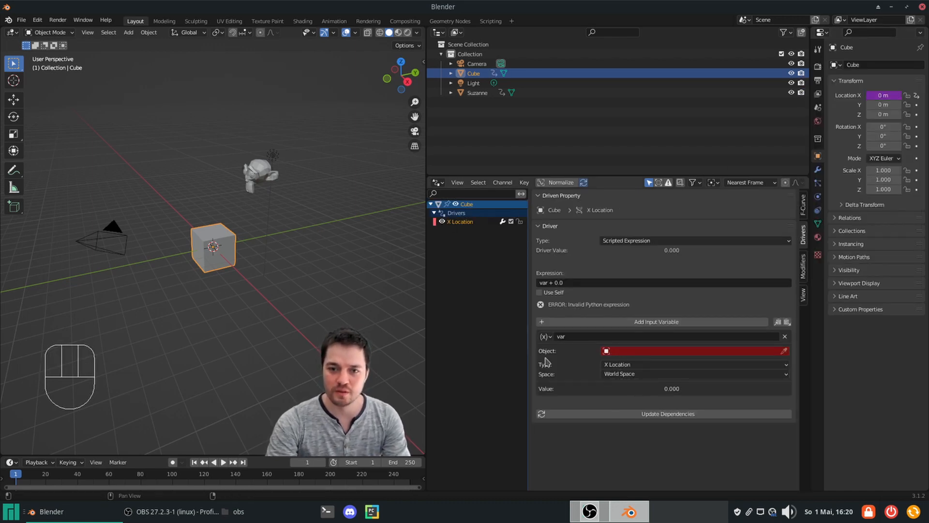
{"action": "mouse_move", "coordinate": [786, 337]}
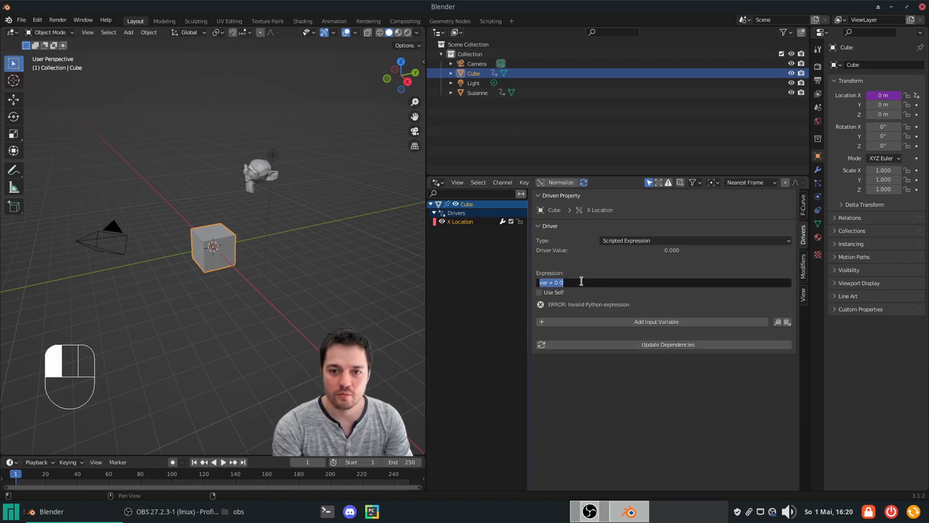
{"action": "type", "text": "frame"}
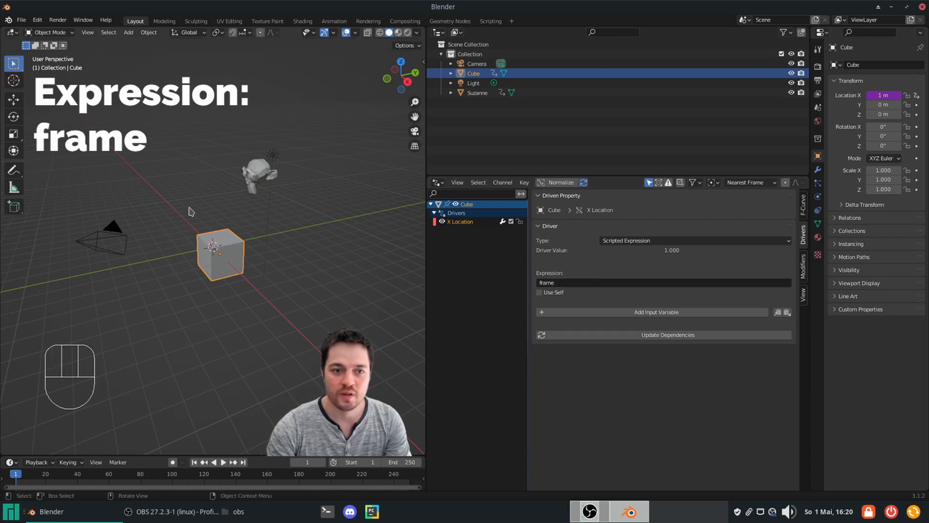
{"action": "key", "text": "space"}
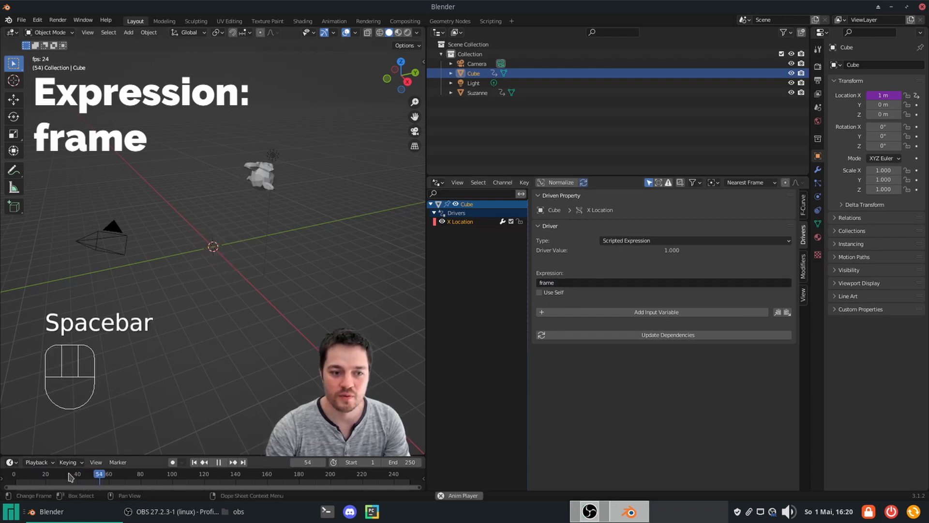
{"action": "key", "text": "space"}
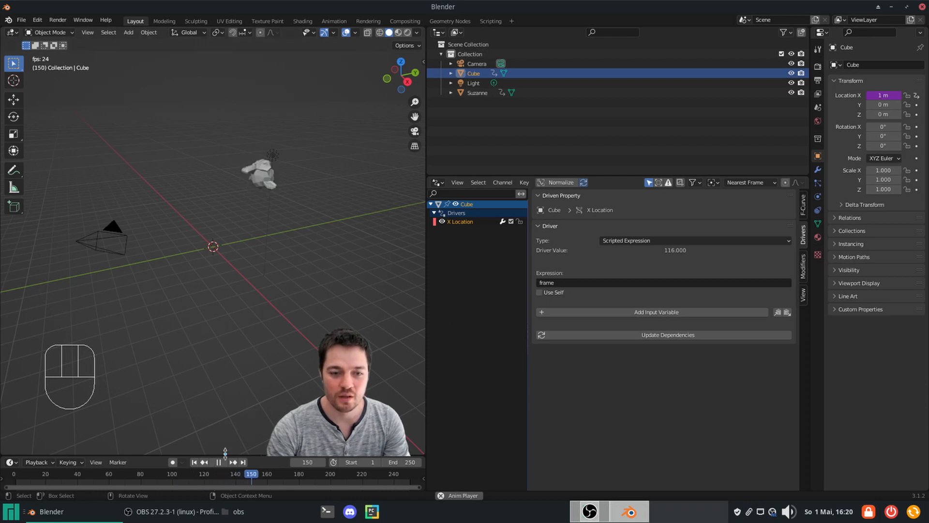
{"action": "key", "text": "space"}
{"action": "type", "text": "/5"}
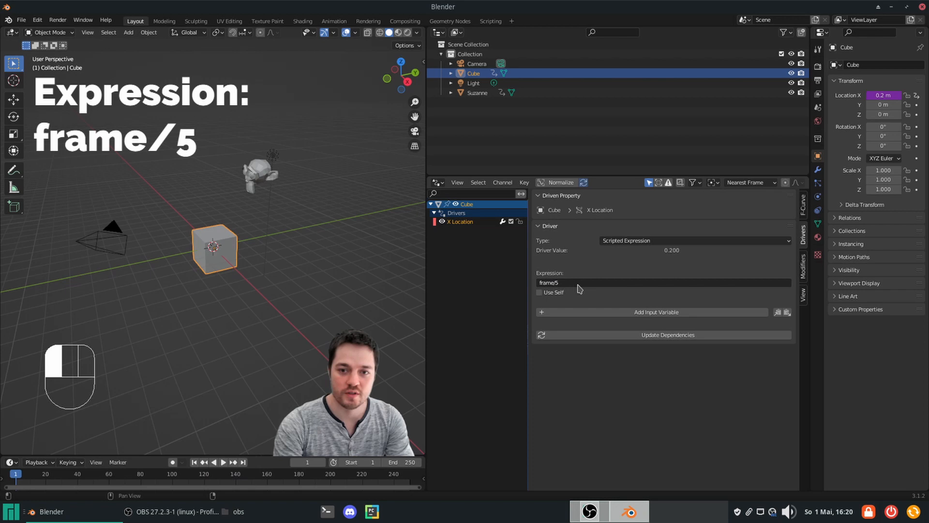
Step: Refine the expression to frame/5 then -frame/5, playing back each to check the slide direction
{"action": "key", "text": "Space"}
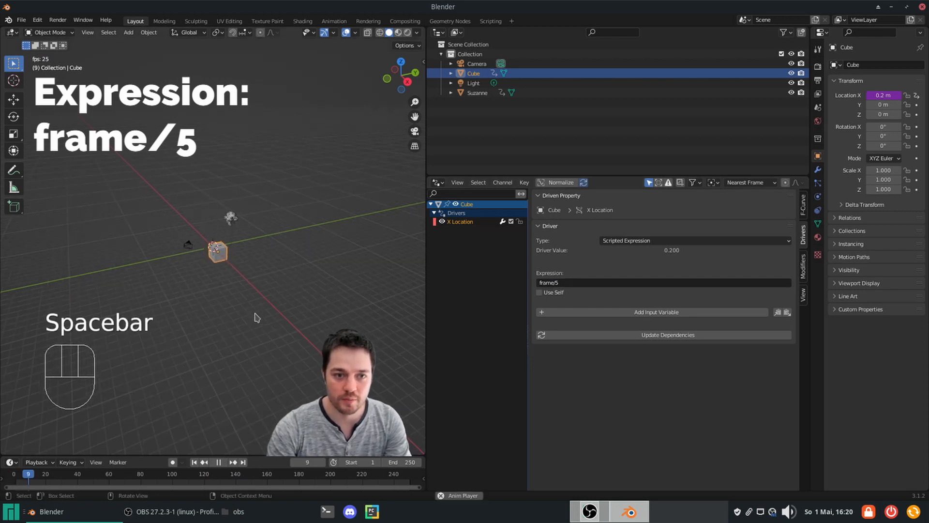
{"action": "key", "text": "space"}
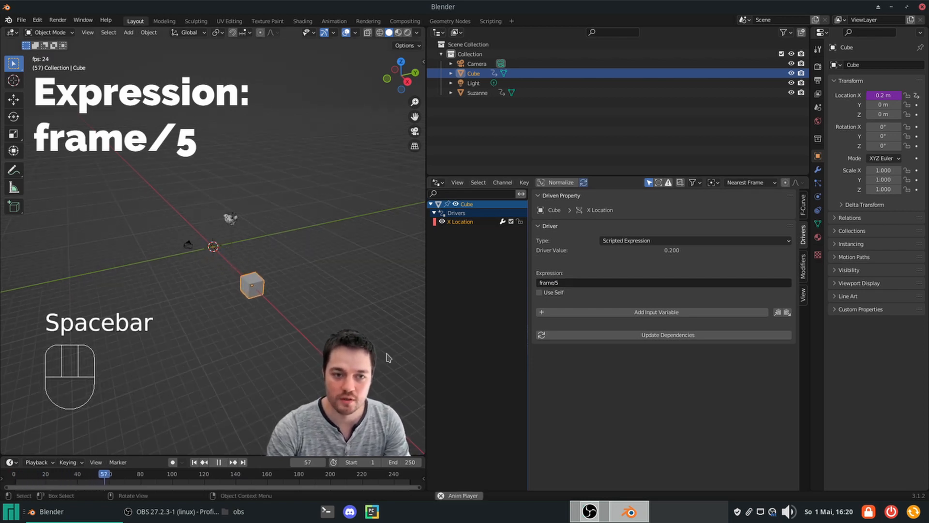
{"action": "key", "text": "Space"}
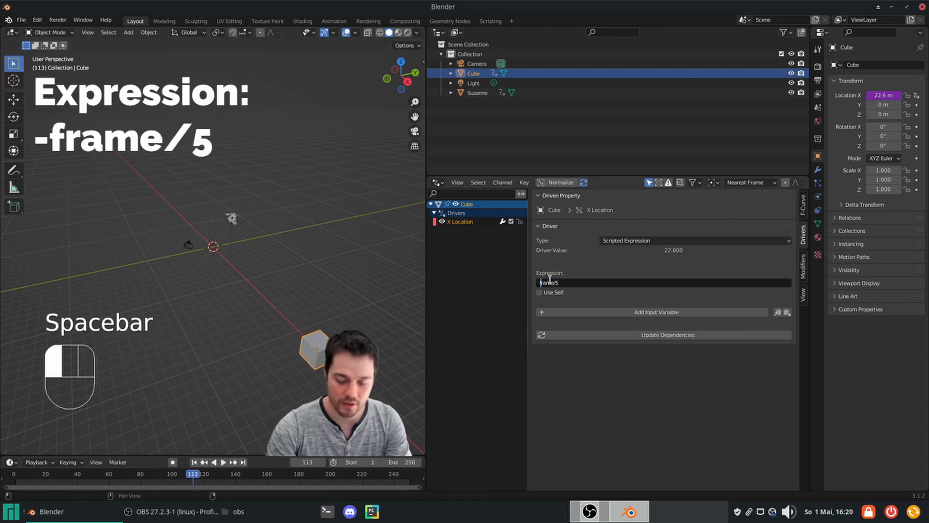
{"action": "key", "text": "Space"}
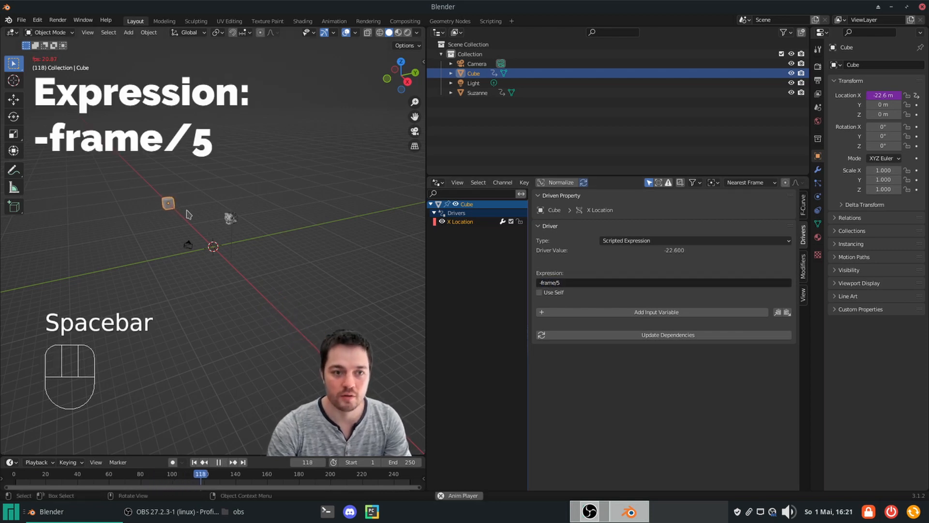
{"action": "key", "text": "space"}
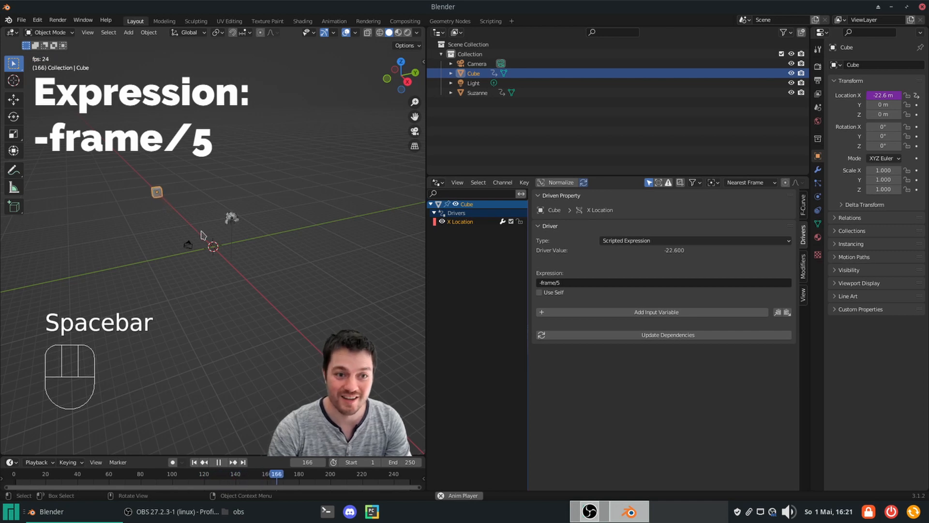
{"action": "key", "text": "space"}
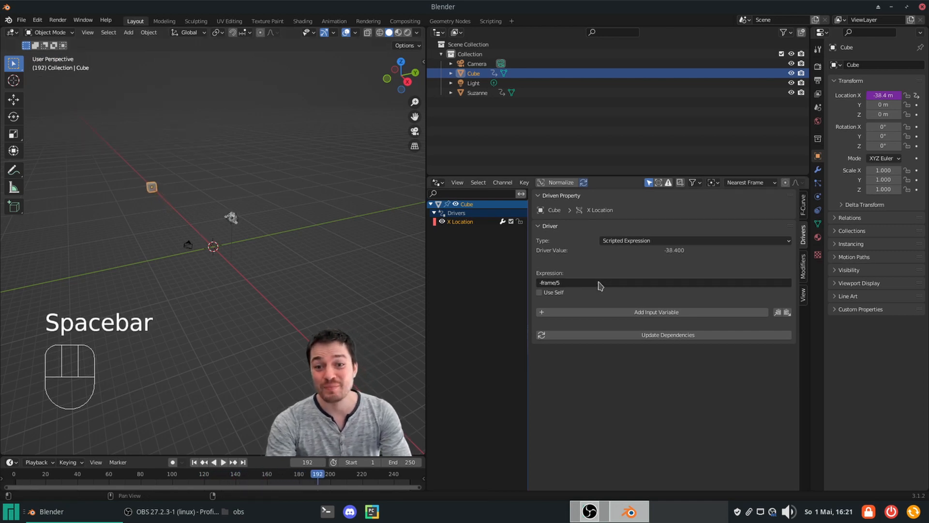
{"action": "mouse_move", "coordinate": [599, 287]}
{"action": "type", "text": "sin"}
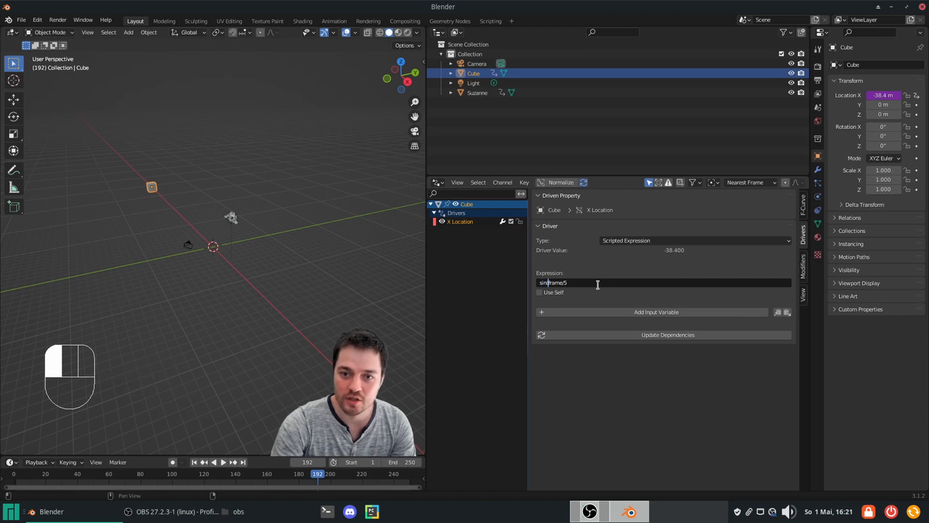
Step: Change the X location driver to sin(frame/5), test playback, then scale it to sin(frame/5)*5
{"action": "key", "text": "shift"}
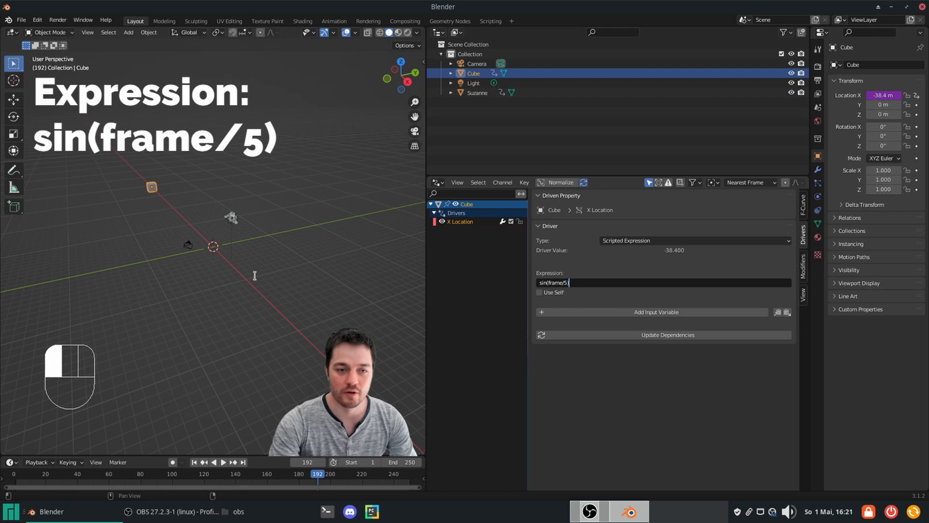
{"action": "key", "text": "Space"}
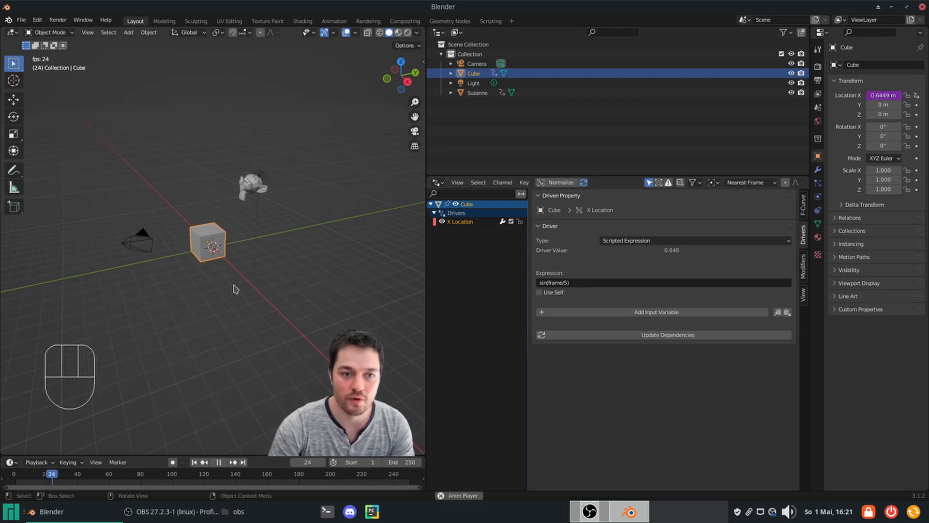
{"action": "left_click", "coordinate": [221, 462]}
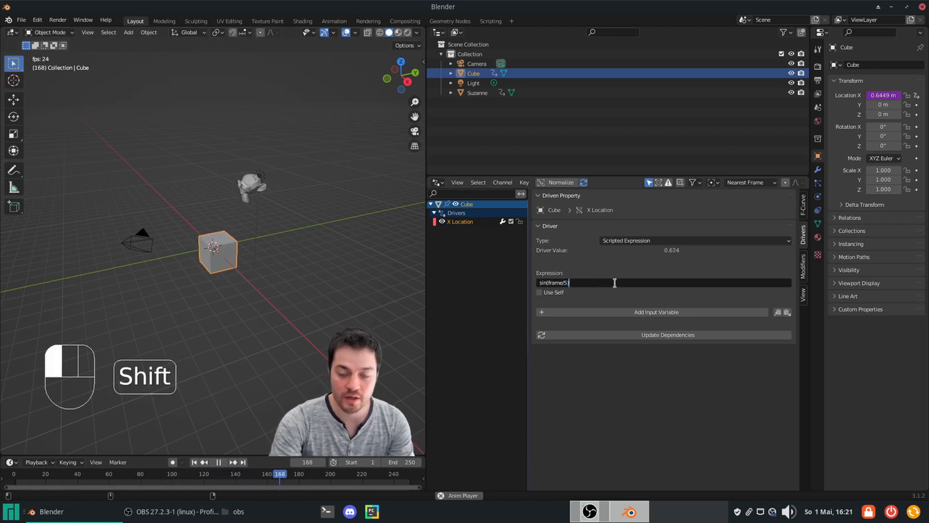
{"action": "type", "text": "*5"}
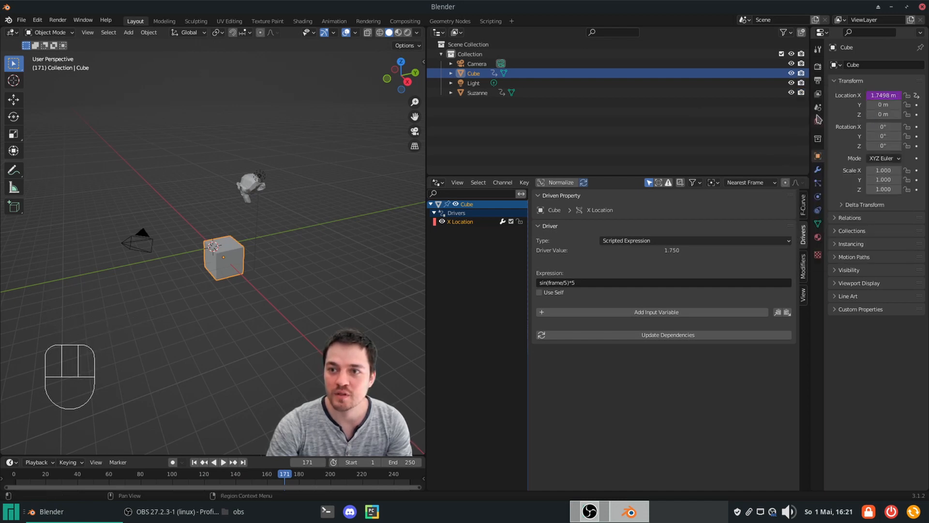
Step: Add drivers to the cube's location and set Y Location to cos(frame/5)*5, playing to test
{"action": "right_click", "coordinate": [883, 95]}
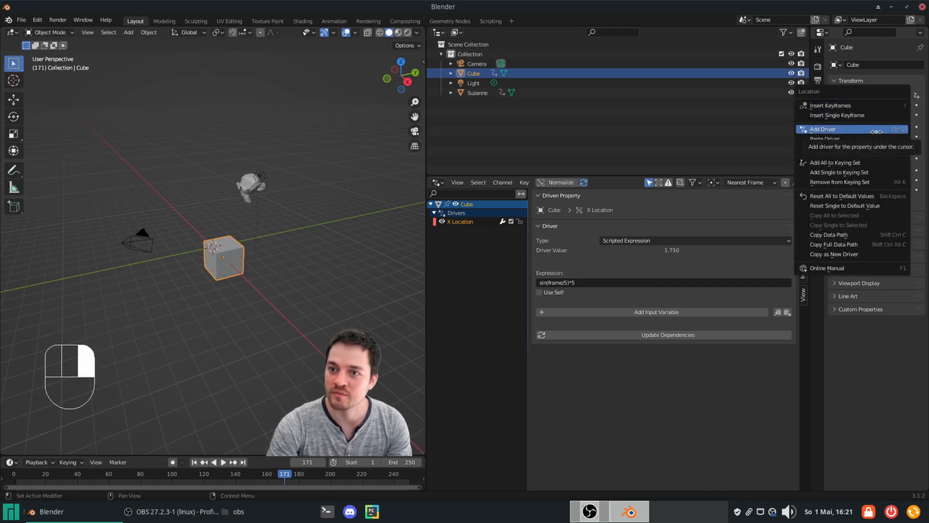
{"action": "left_click", "coordinate": [823, 128]}
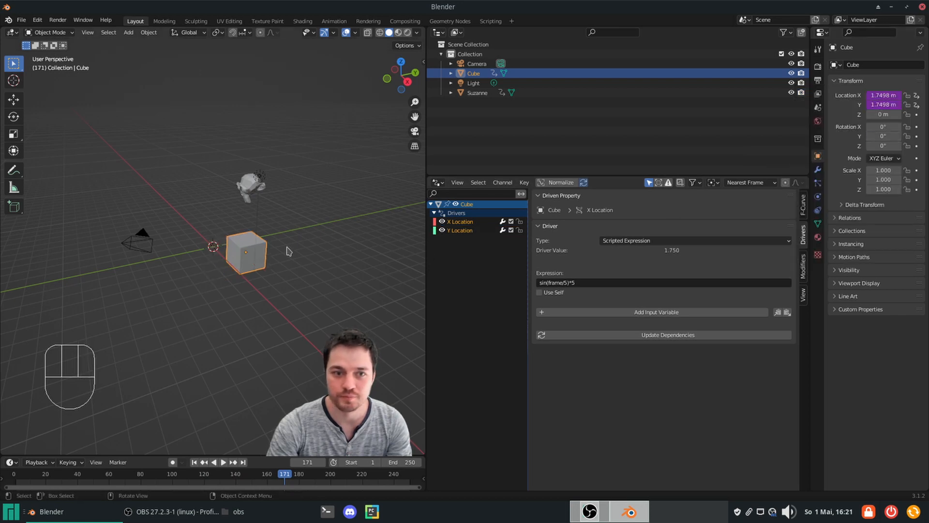
{"action": "key", "text": "space"}
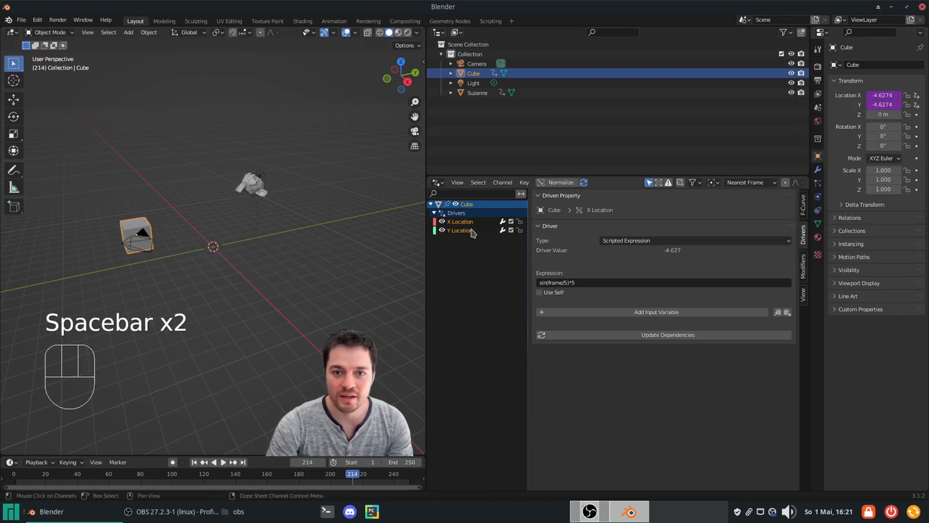
{"action": "left_click", "coordinate": [459, 230]}
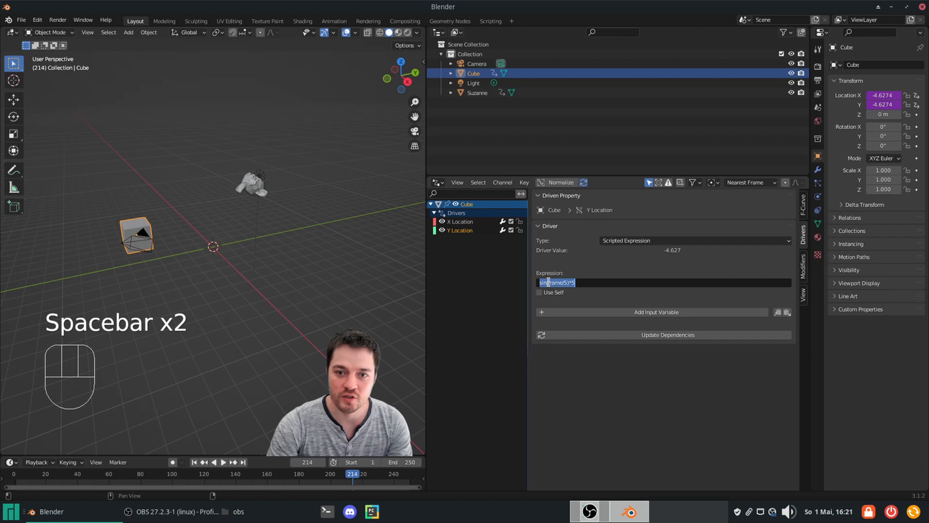
{"action": "type", "text": "cos(frame/5)*5"}
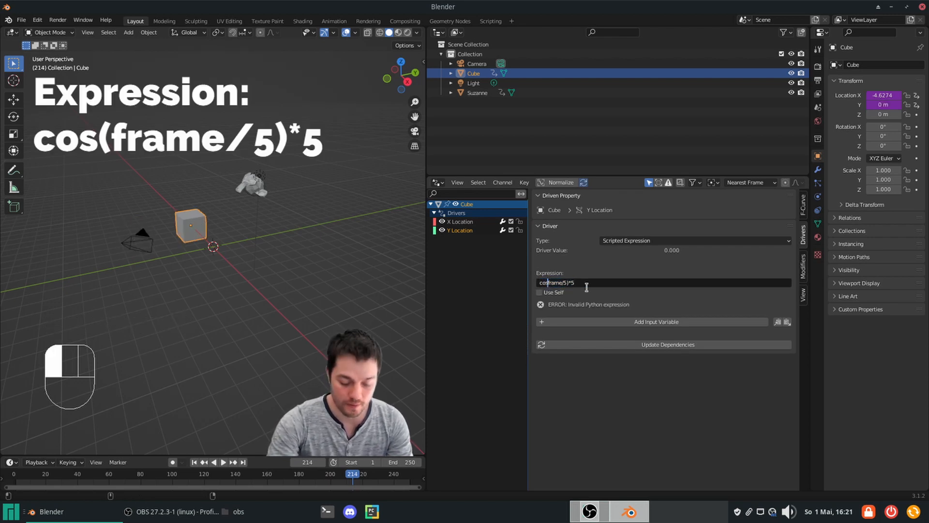
{"action": "key", "text": "Space"}
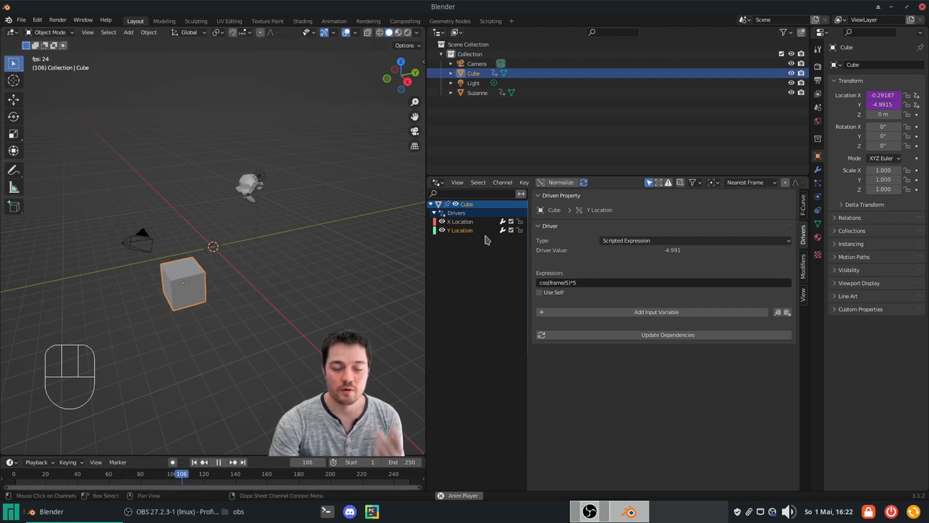
Step: Add a Z location driver with the expression frame/5 so the cube rises in a spiral
{"action": "right_click", "coordinate": [877, 95]}
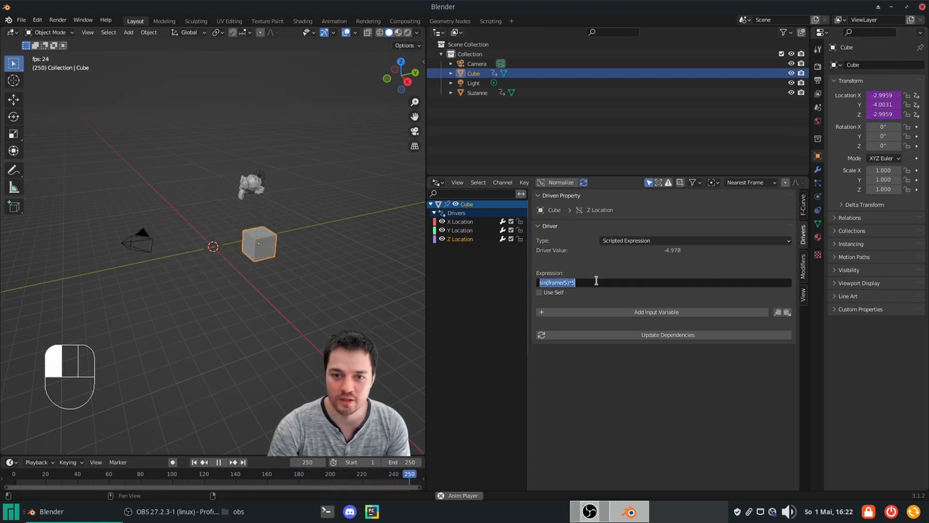
{"action": "type", "text": "frame/5"}
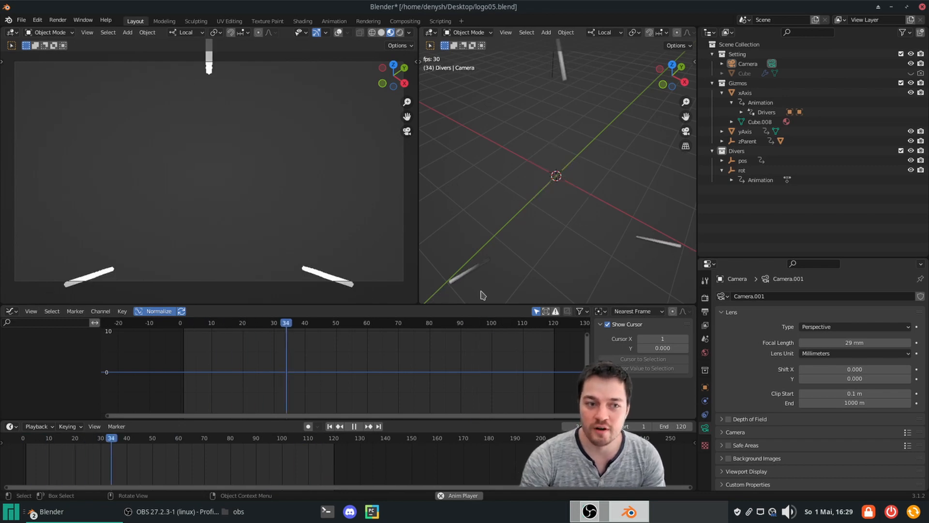
Step: Scrub the logo animation and select the rot empty to inspect its keyframes
{"action": "left_click", "coordinate": [354, 426]}
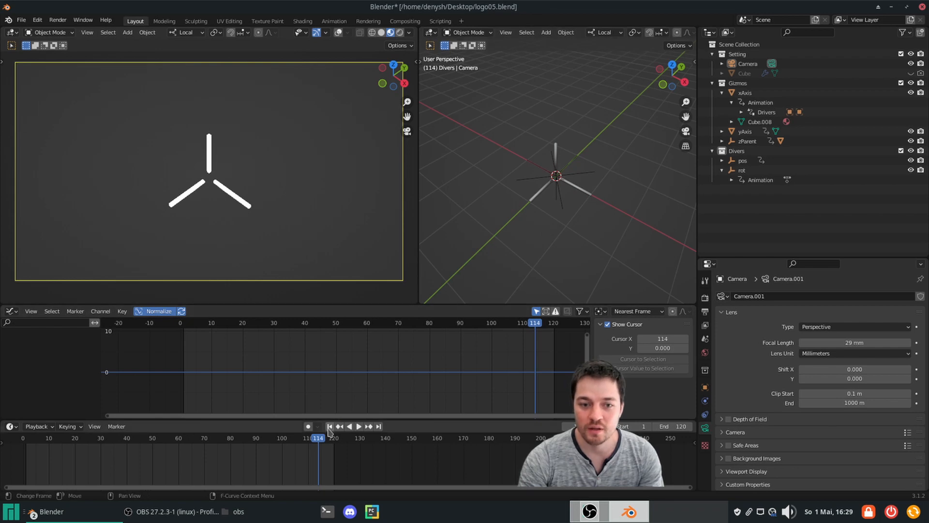
{"action": "left_click", "coordinate": [331, 426]}
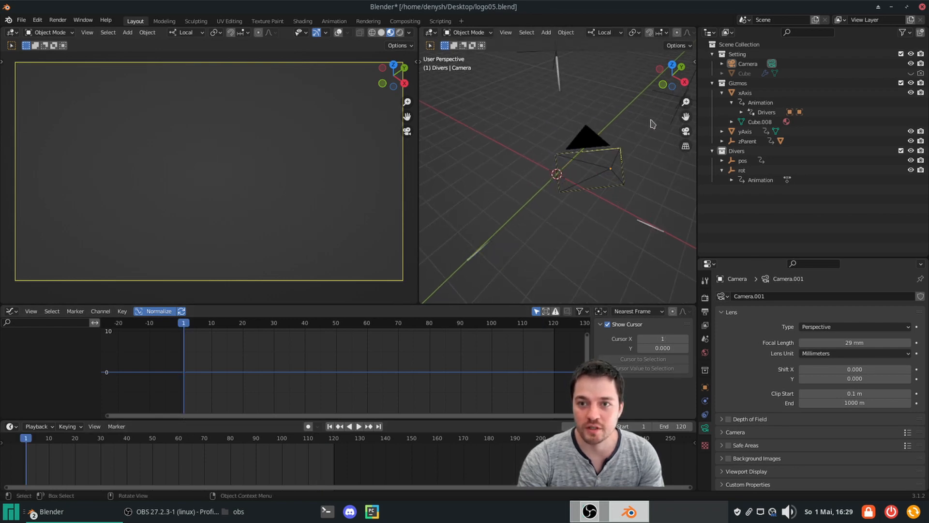
{"action": "left_click", "coordinate": [741, 169]}
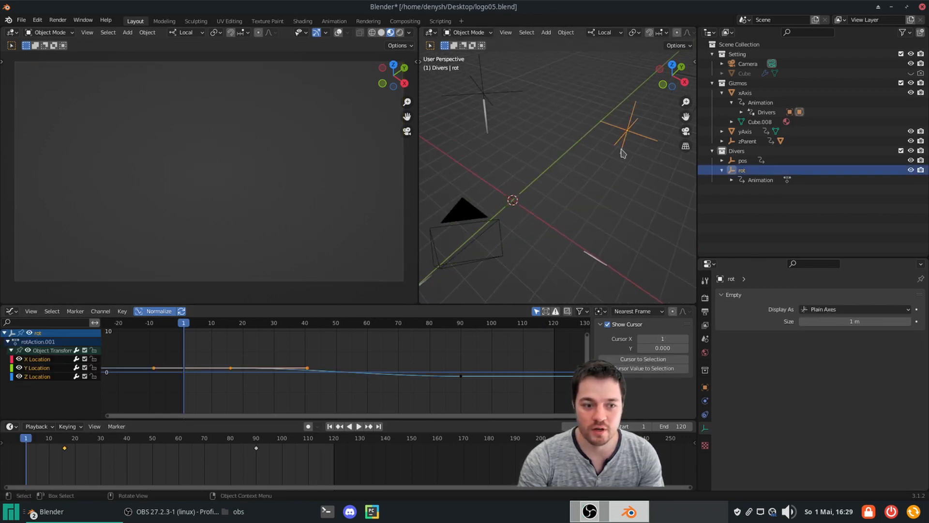
{"action": "key", "text": "g"}
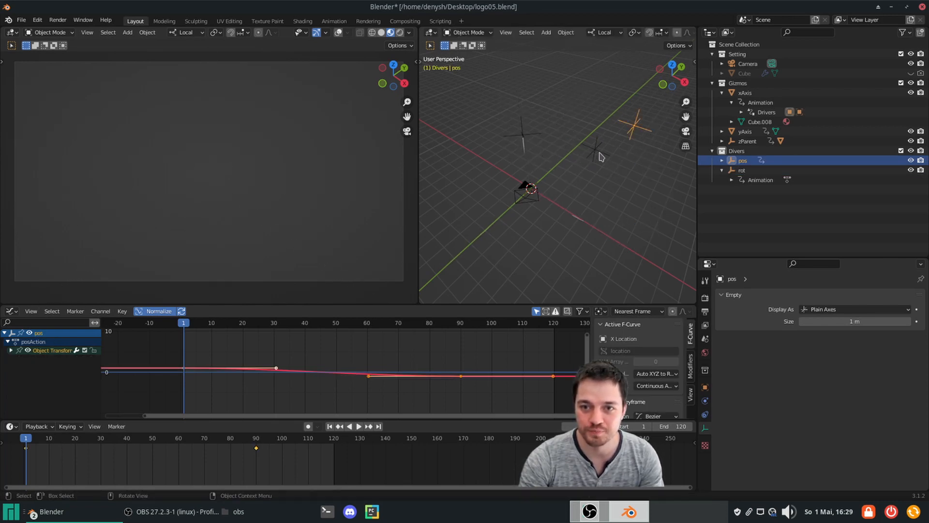
{"action": "left_click", "coordinate": [742, 170]}
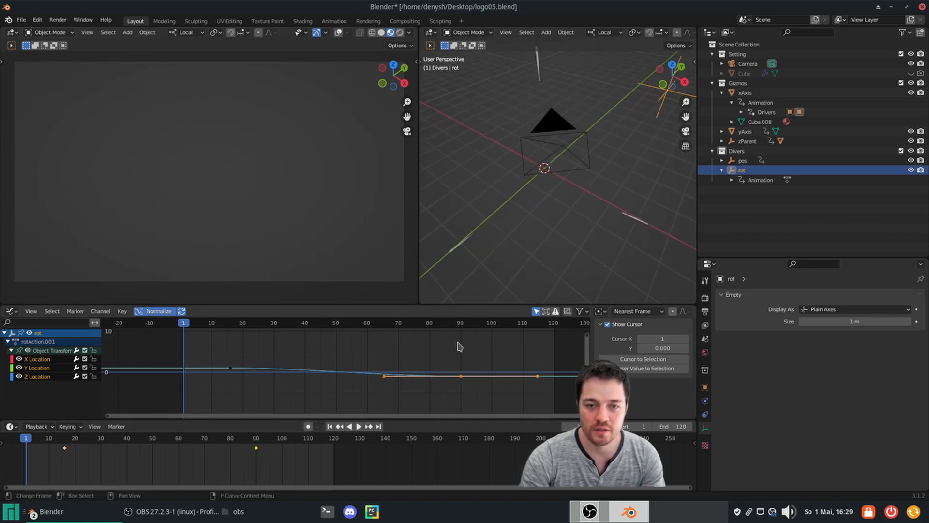
Step: Jump to the frame where the logo forms, play the animation and pick the later keyframe
{"action": "left_click", "coordinate": [359, 426]}
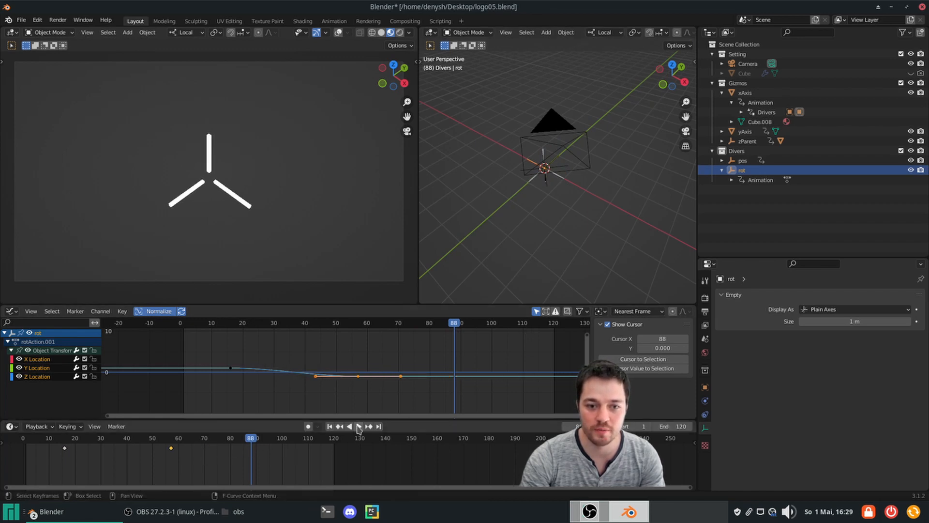
{"action": "left_click", "coordinate": [359, 426]}
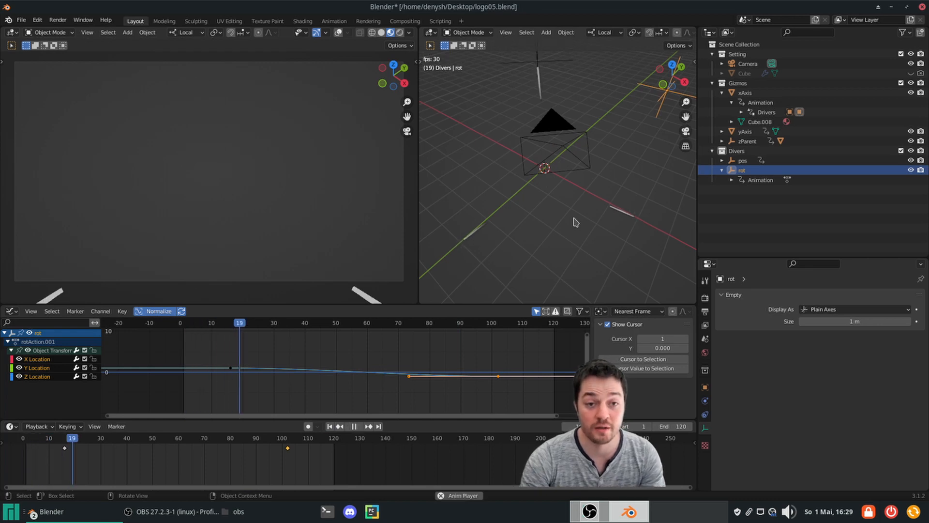
{"action": "left_click", "coordinate": [353, 426]}
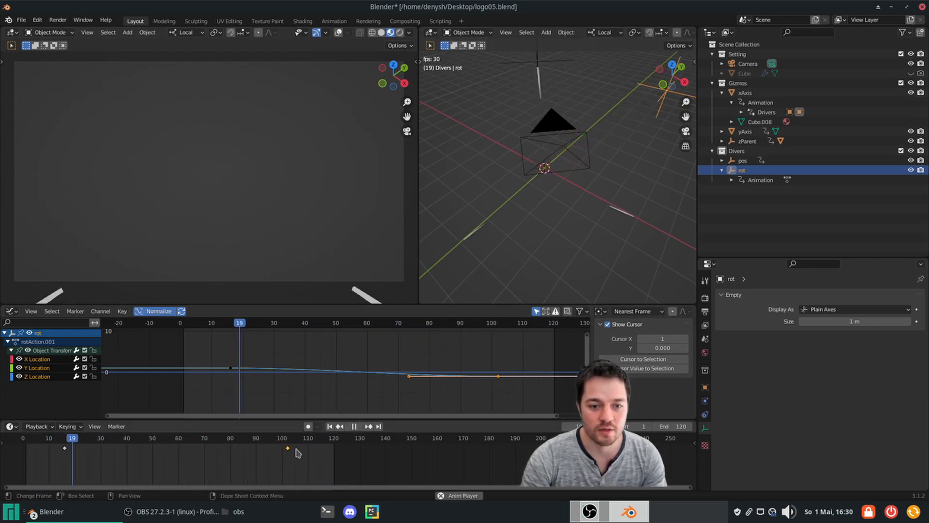
{"action": "left_click", "coordinate": [355, 426]}
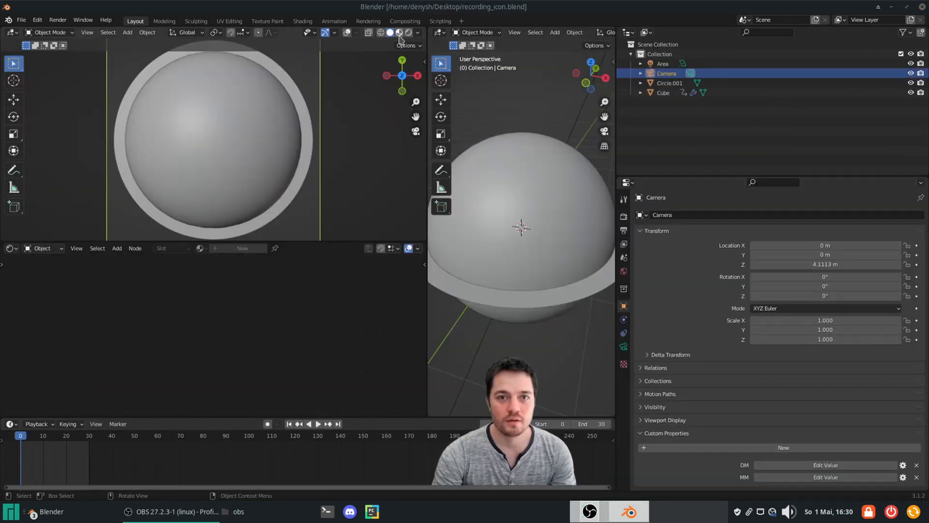
Step: Switch the viewport to Rendered shading to show the red disc inside the white ring
{"action": "left_click", "coordinate": [407, 33]}
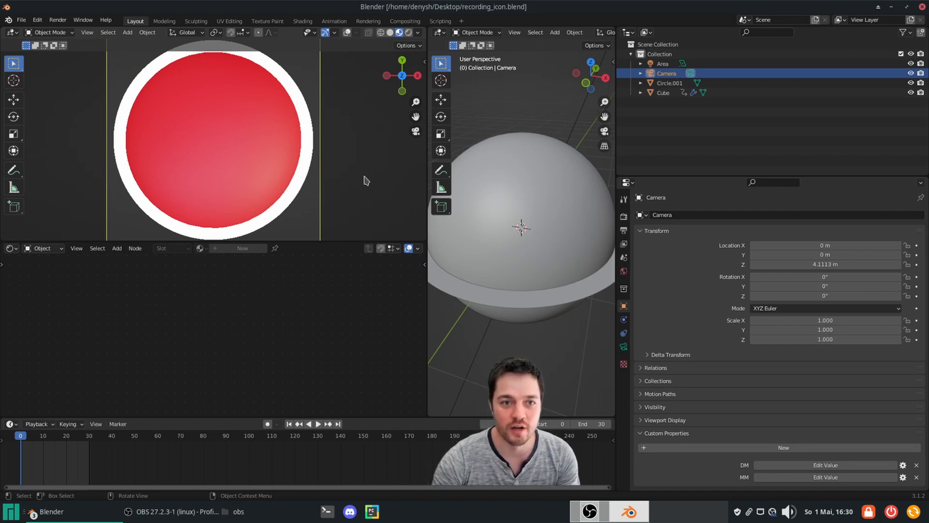
{"action": "left_click", "coordinate": [317, 424]}
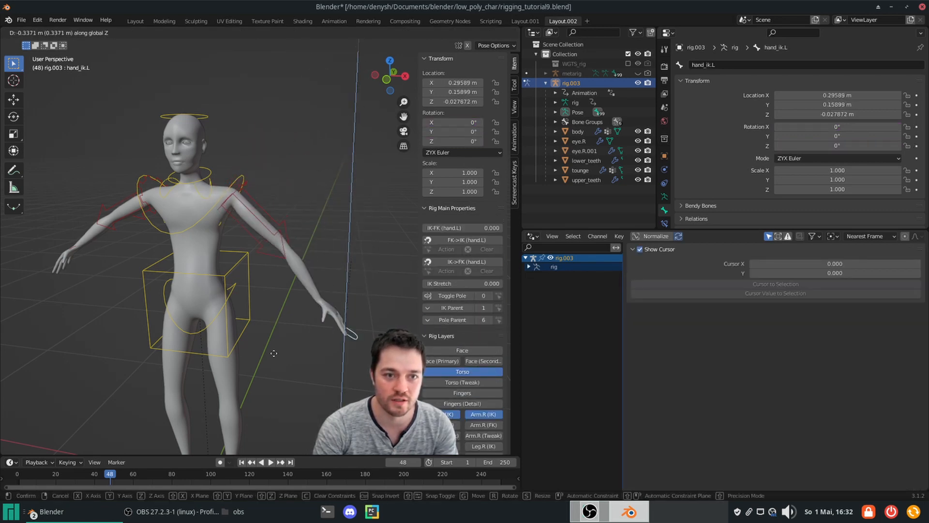
Step: Drag the hand_ik.L control downward so the driven left shoulder follows
{"action": "left_click_drag", "start_coordinate": [274, 353], "coordinate": [213, 424]}
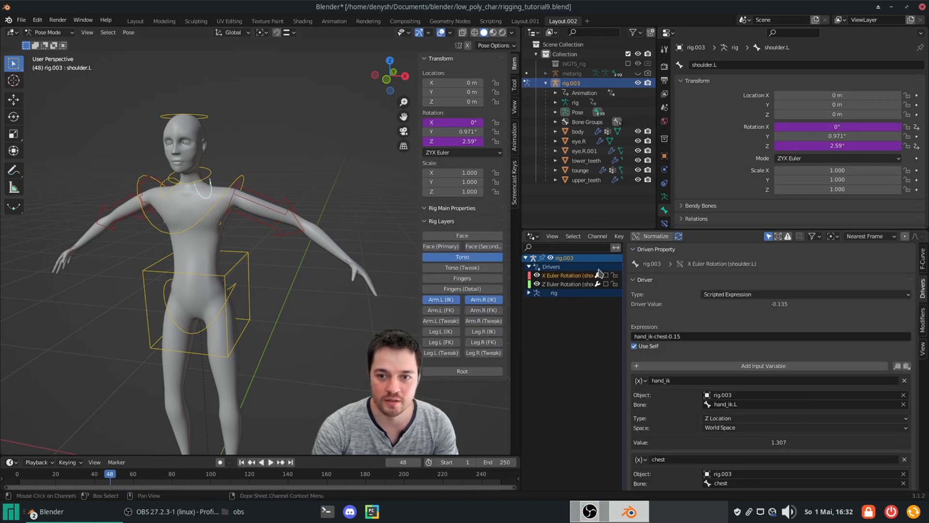
{"action": "mouse_move", "coordinate": [608, 278]}
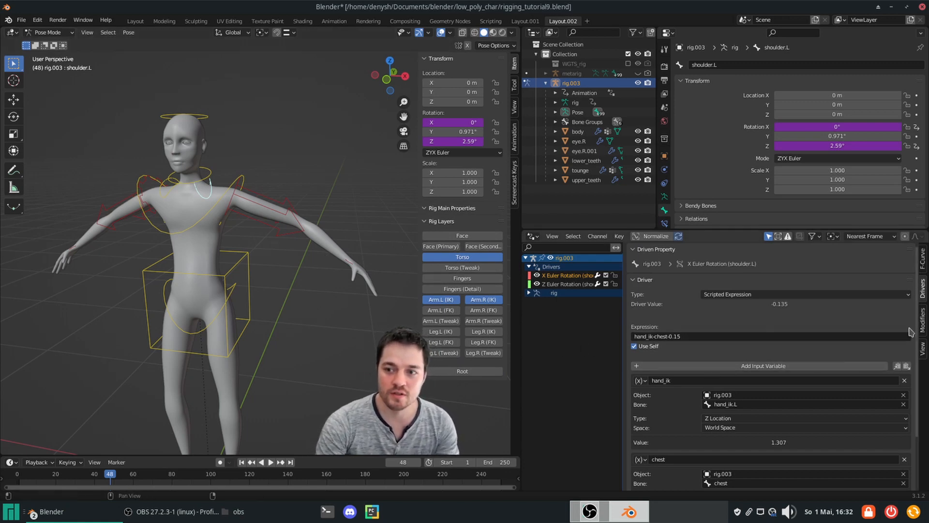
{"action": "mouse_move", "coordinate": [639, 339]}
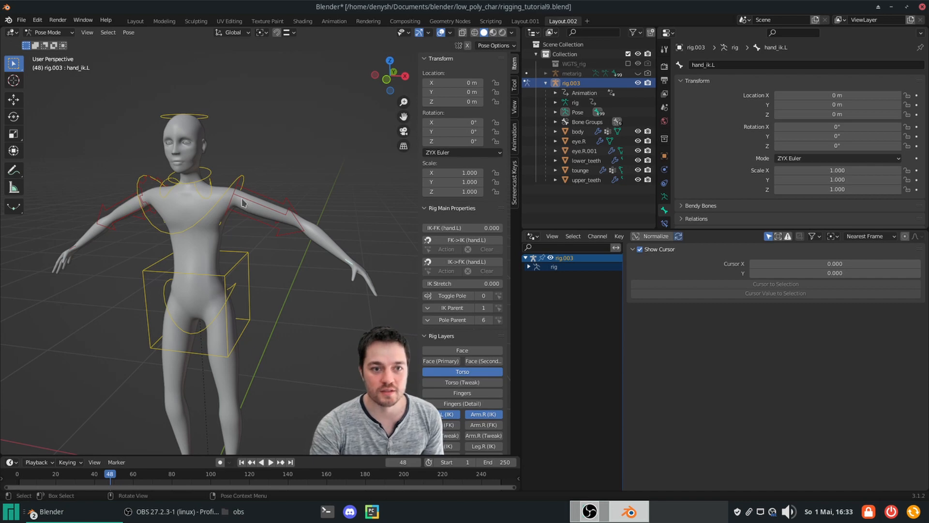
{"action": "mouse_move", "coordinate": [202, 209]}
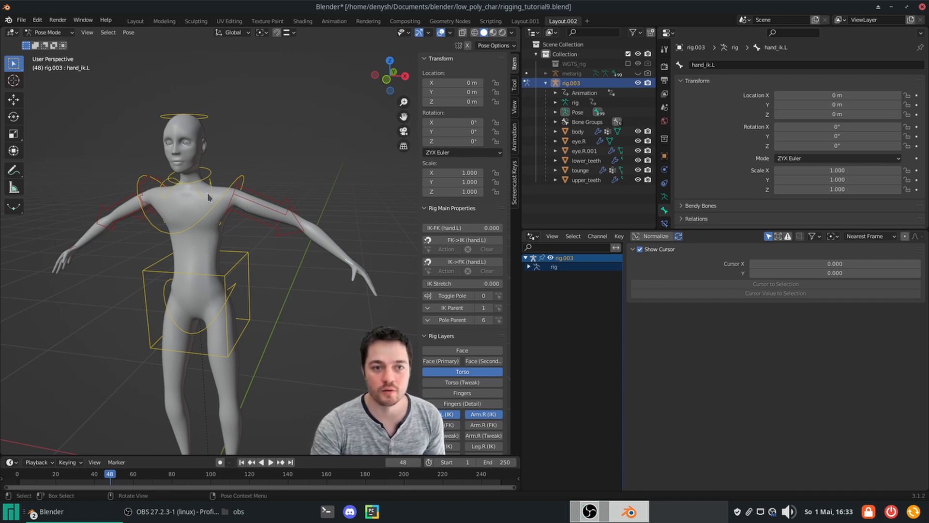